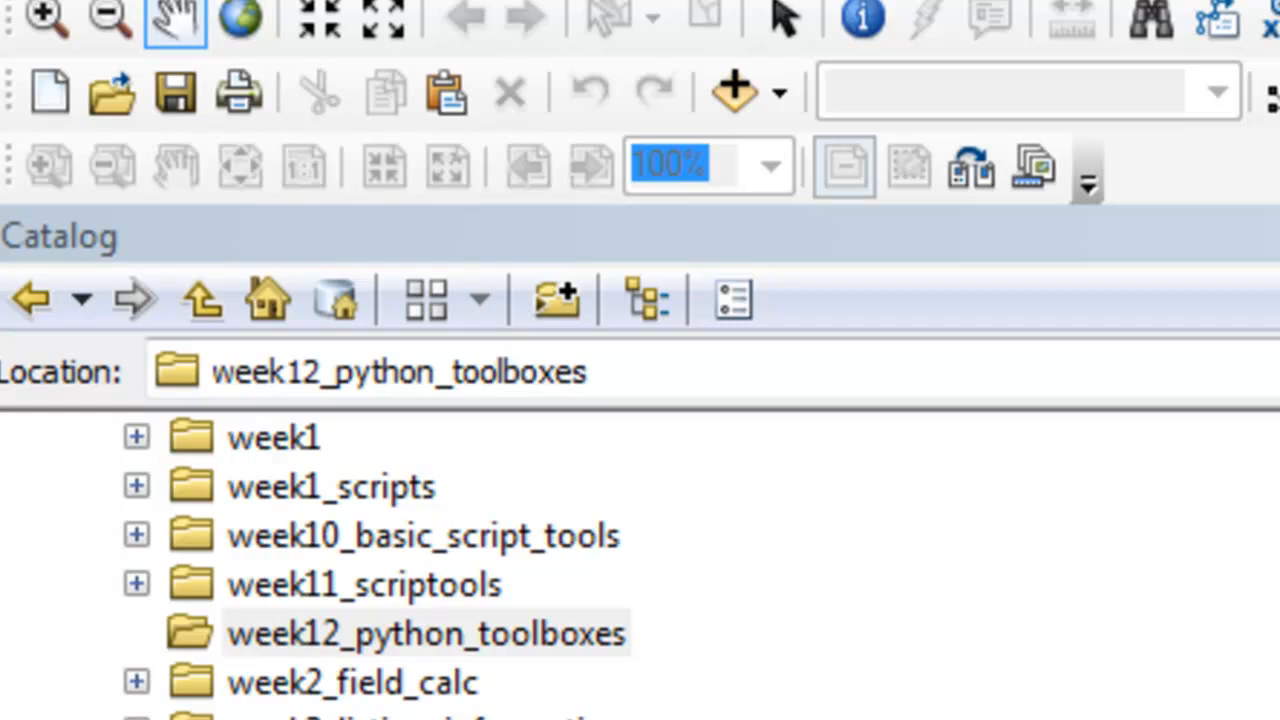
{"action": "mouse_move", "coordinate": [545, 655]}
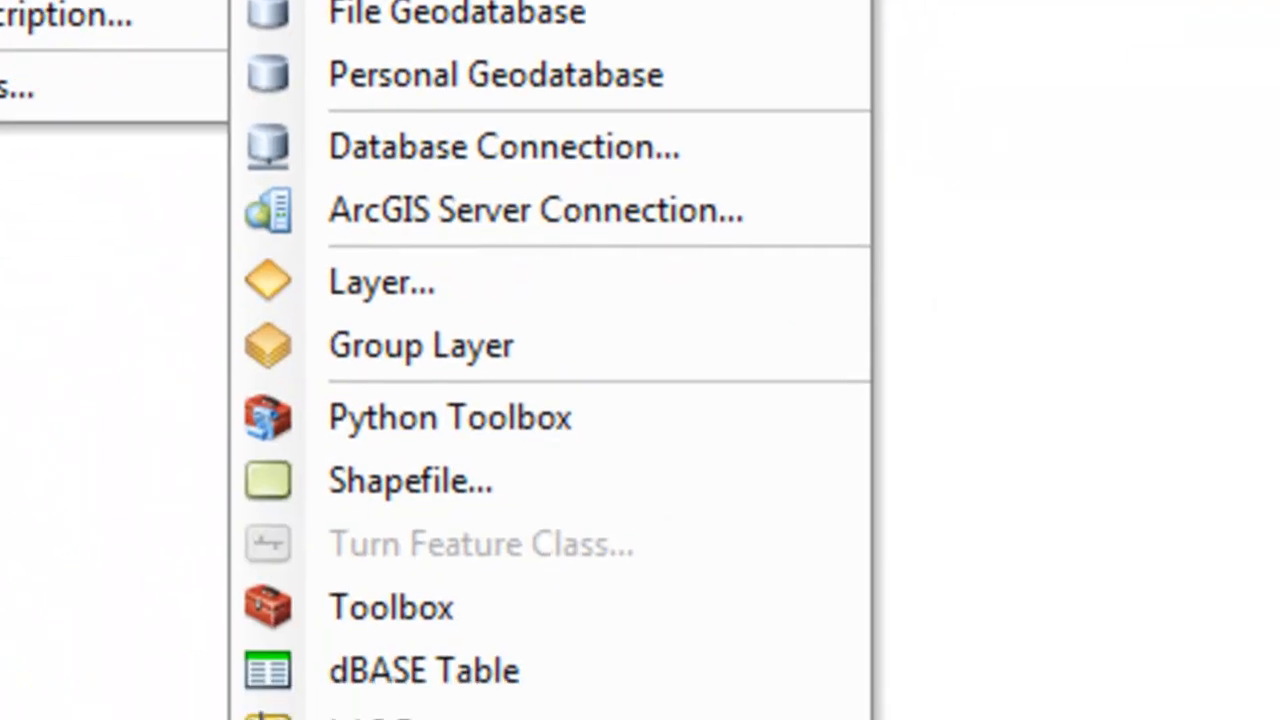
{"action": "mouse_move", "coordinate": [375, 622]}
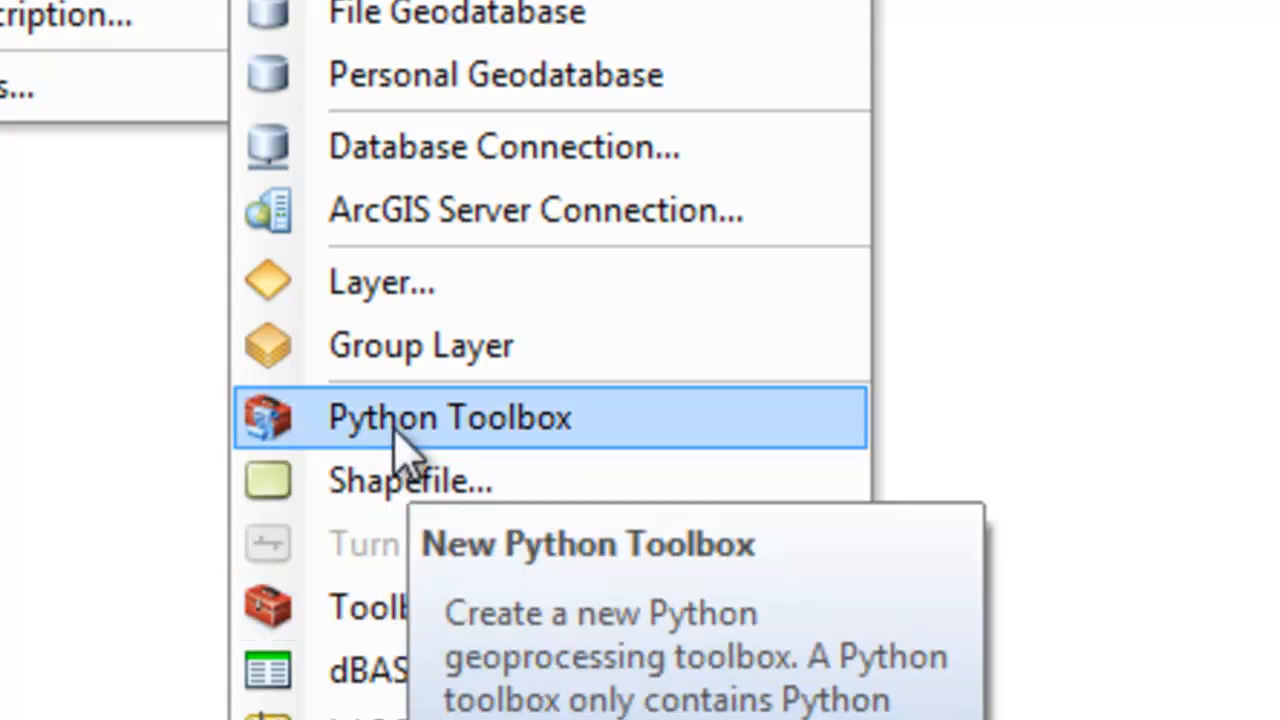
Step: Create a new Python toolbox in week12_python_toolboxes and rename it TESTTOOLBOX.pyt
{"action": "left_click", "coordinate": [448, 418]}
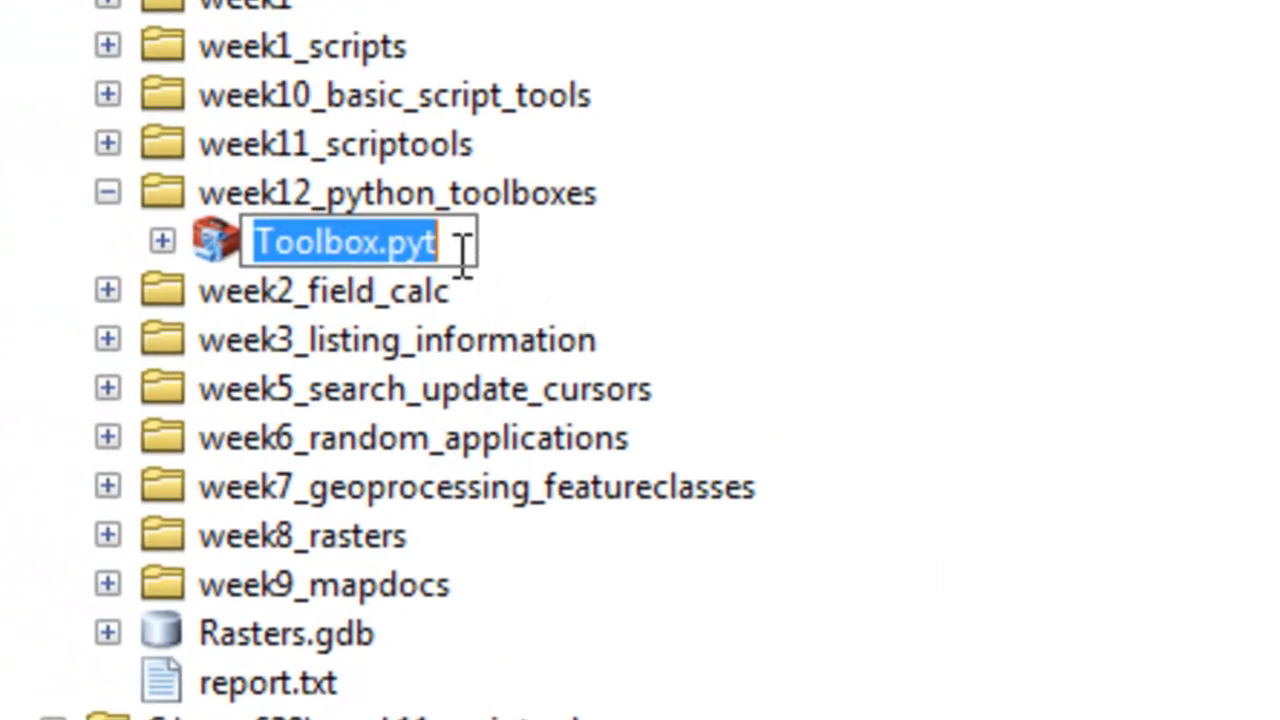
{"action": "mouse_move", "coordinate": [370, 230]}
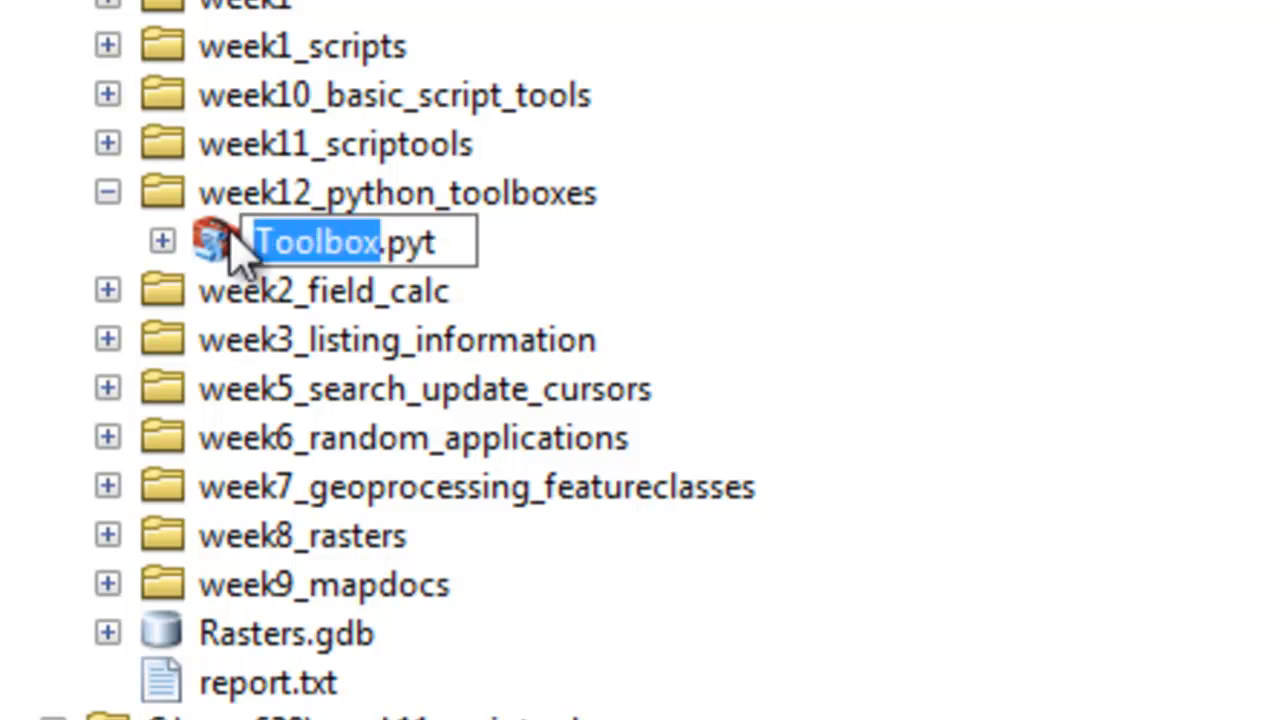
{"action": "type", "text": "TESTTOOLBOX.pyt"}
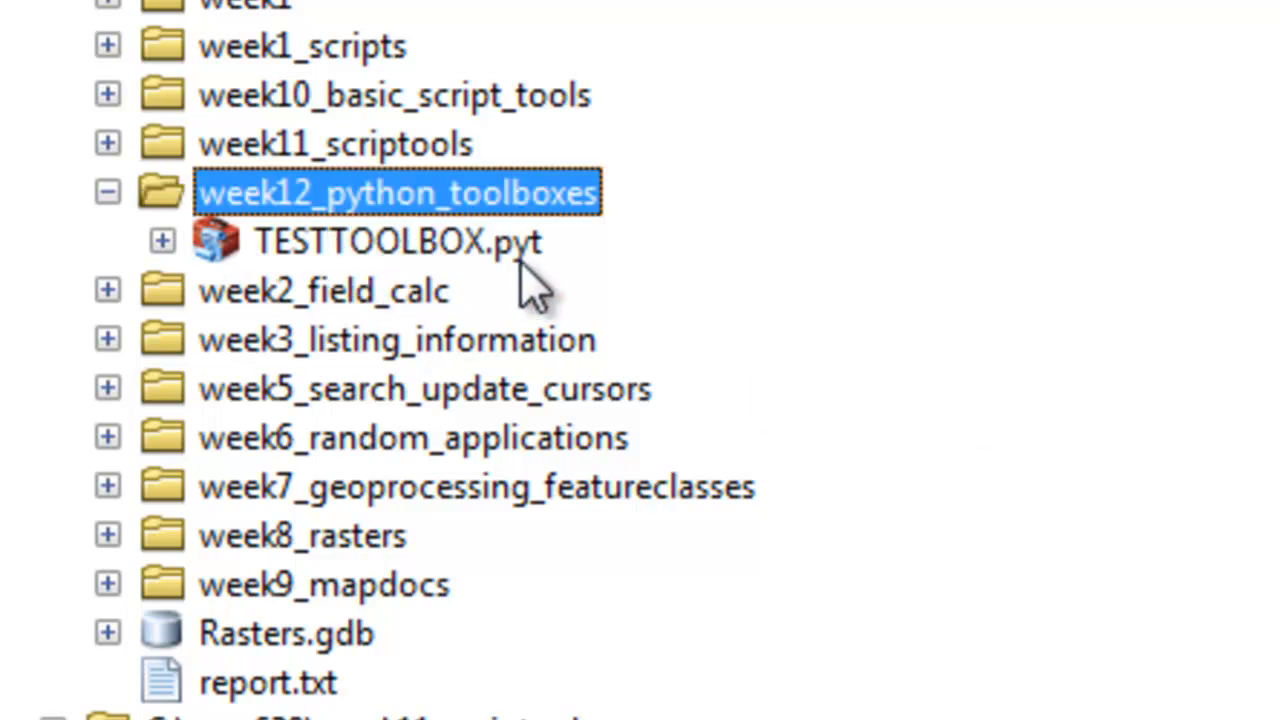
{"action": "mouse_move", "coordinate": [330, 210]}
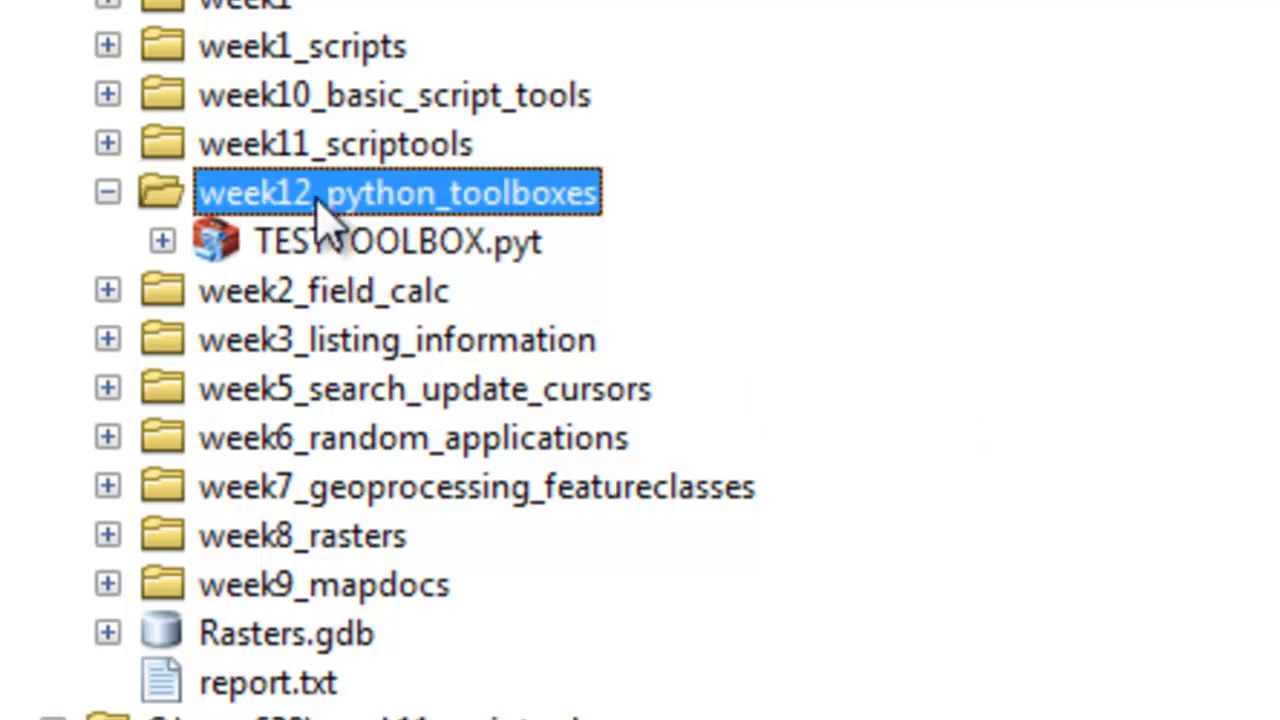
{"action": "mouse_move", "coordinate": [530, 250]}
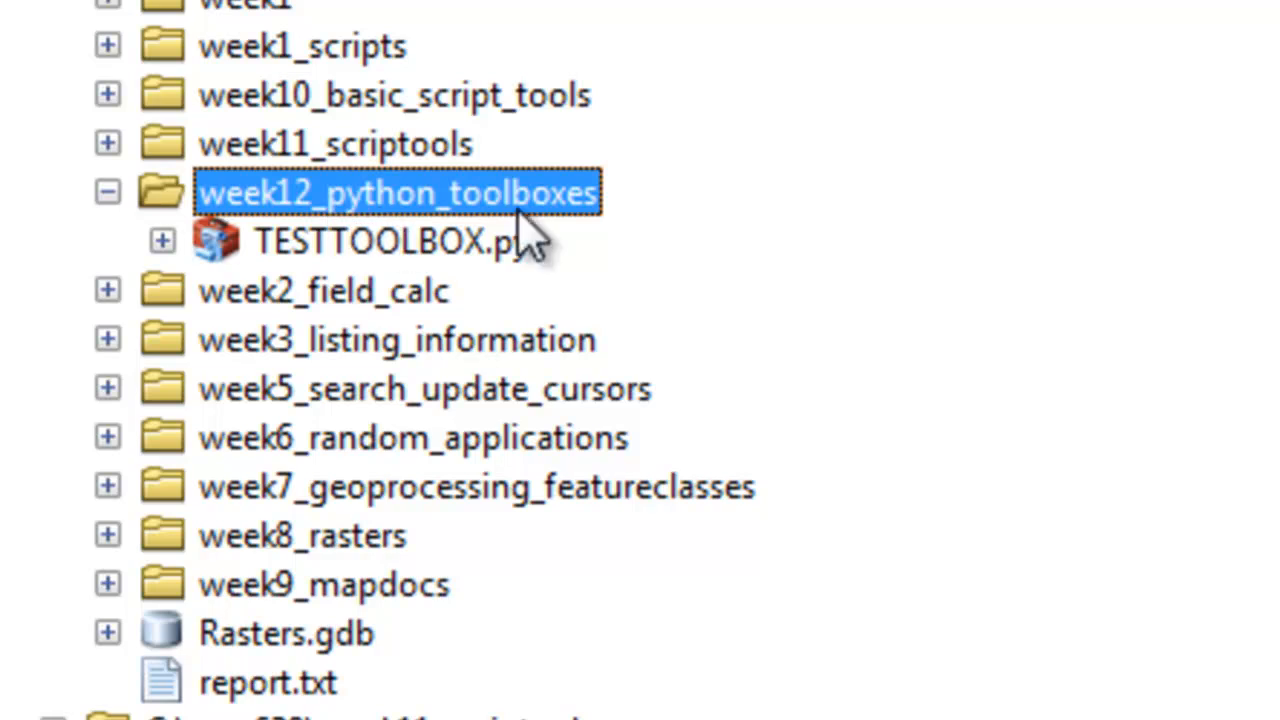
{"action": "mouse_move", "coordinate": [480, 290]}
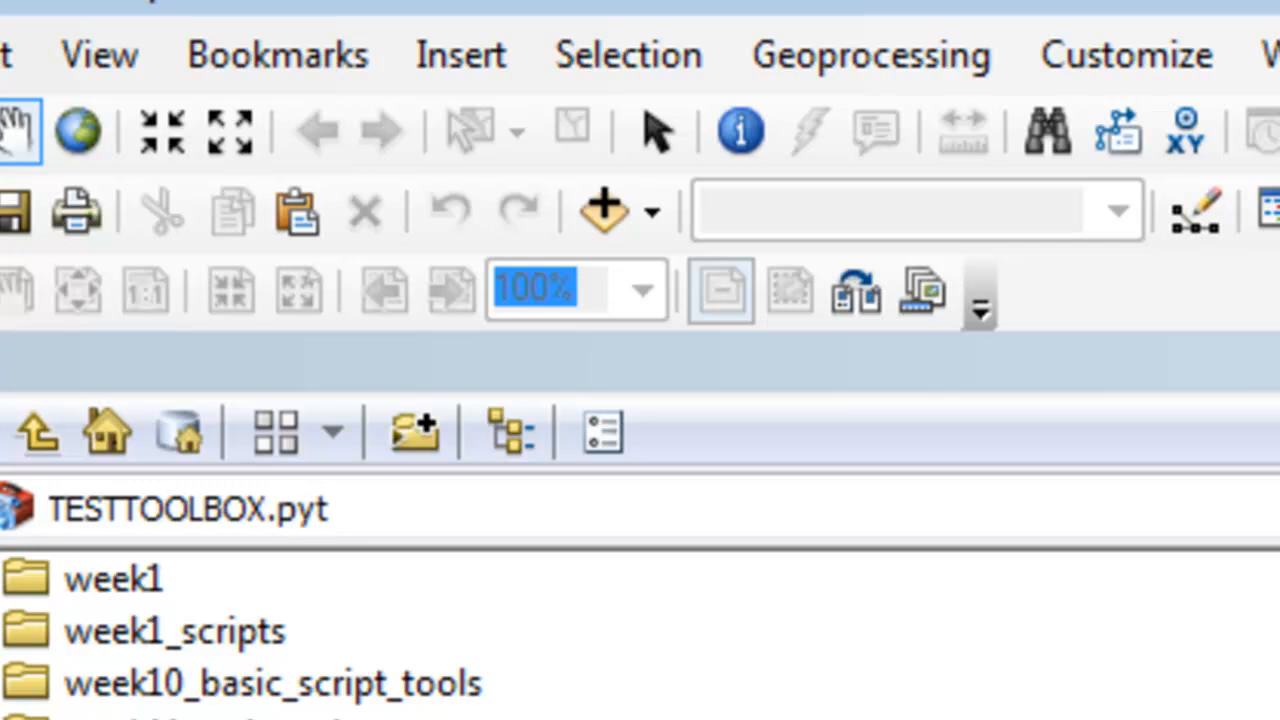
{"action": "mouse_move", "coordinate": [855, 295]}
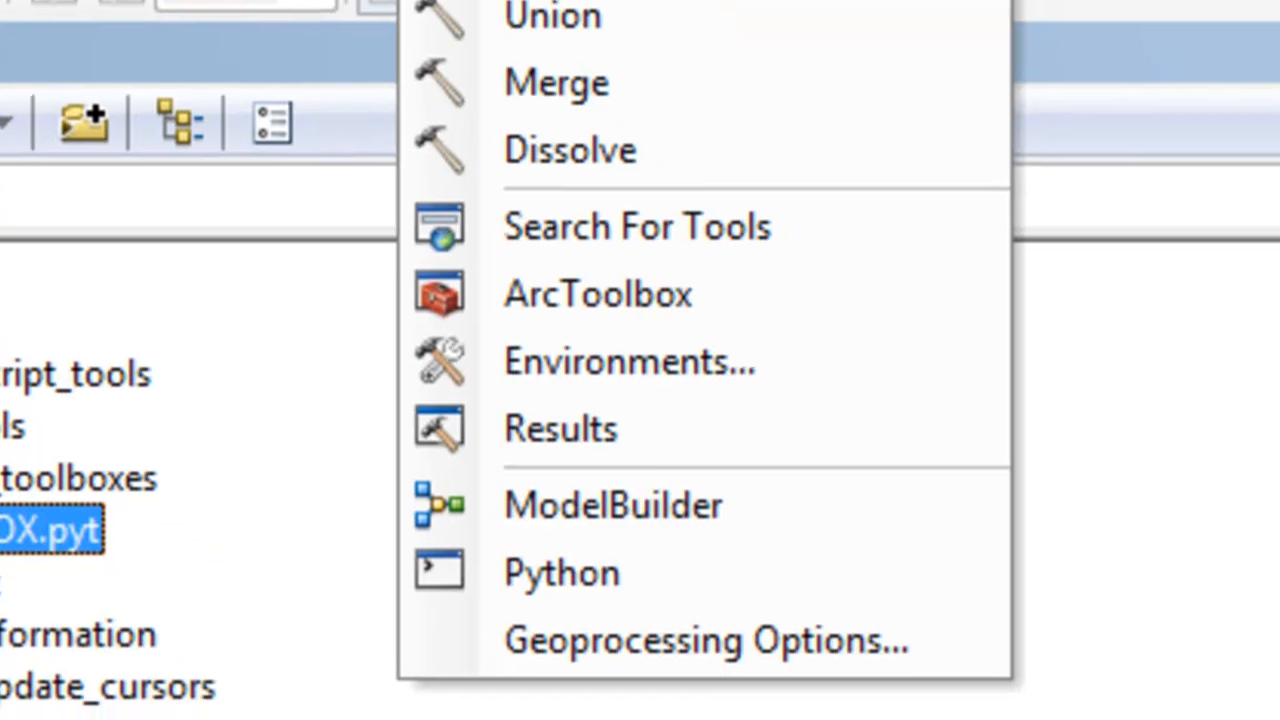
Step: Set the geoprocessing script editor to C:\Python27\ArcGIS10.2\Lib\idlelib\idle.pyw
{"action": "left_click", "coordinate": [709, 643]}
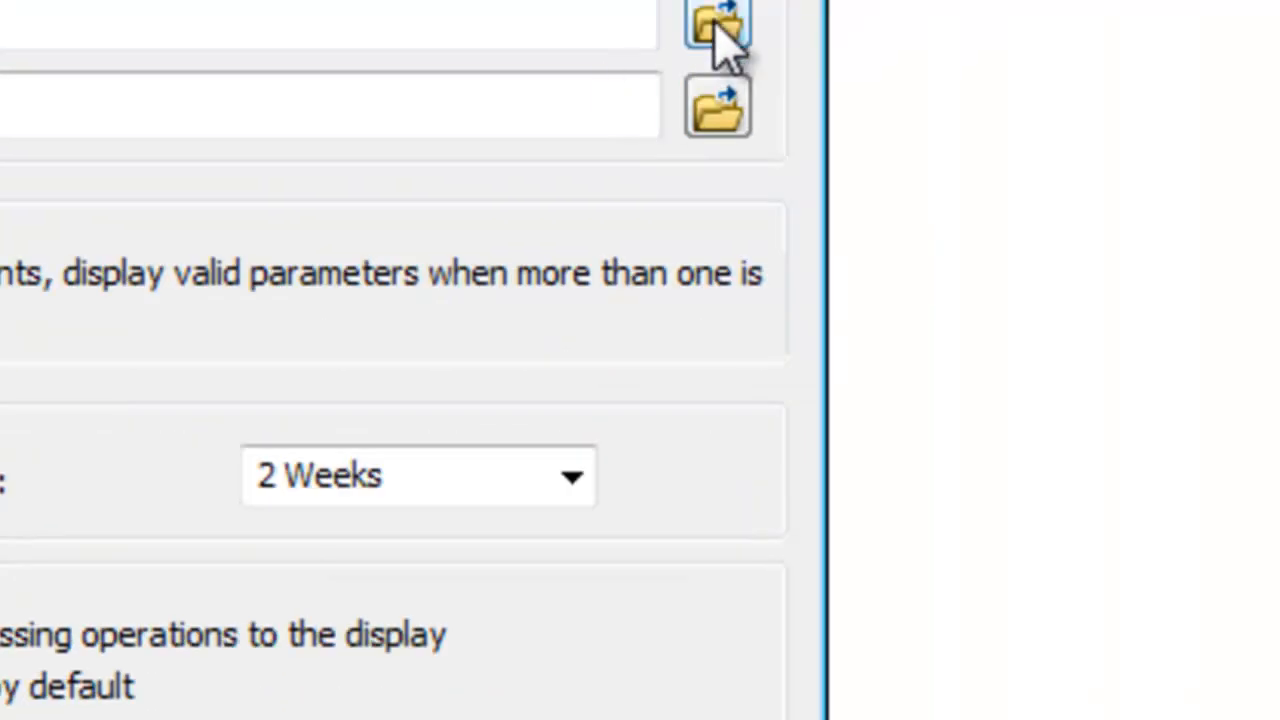
{"action": "left_click", "coordinate": [711, 25]}
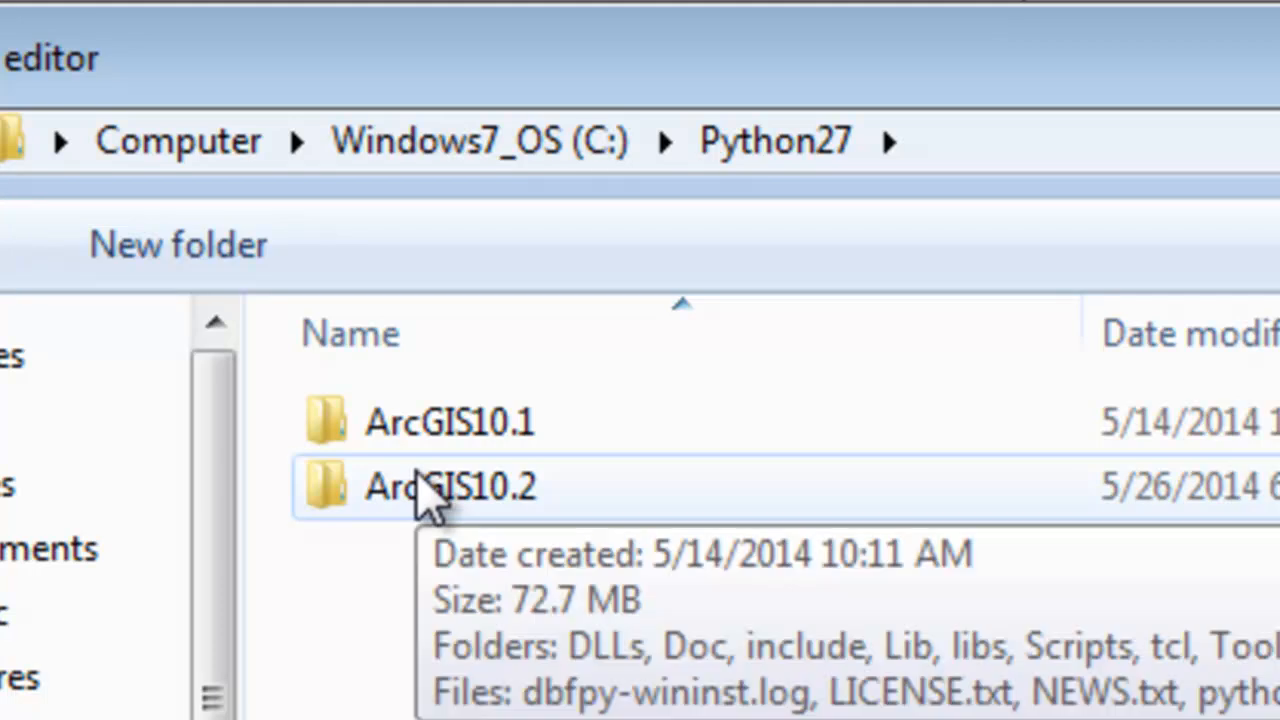
{"action": "double_click", "coordinate": [450, 487]}
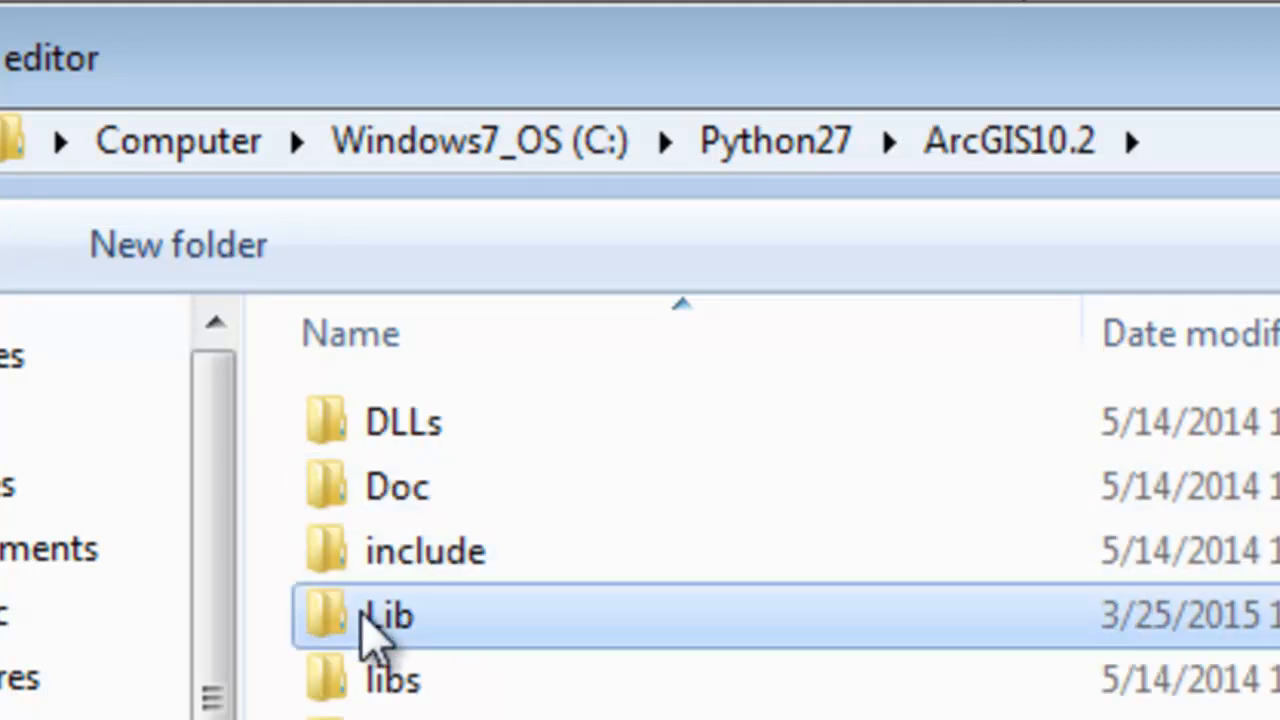
{"action": "double_click", "coordinate": [388, 617]}
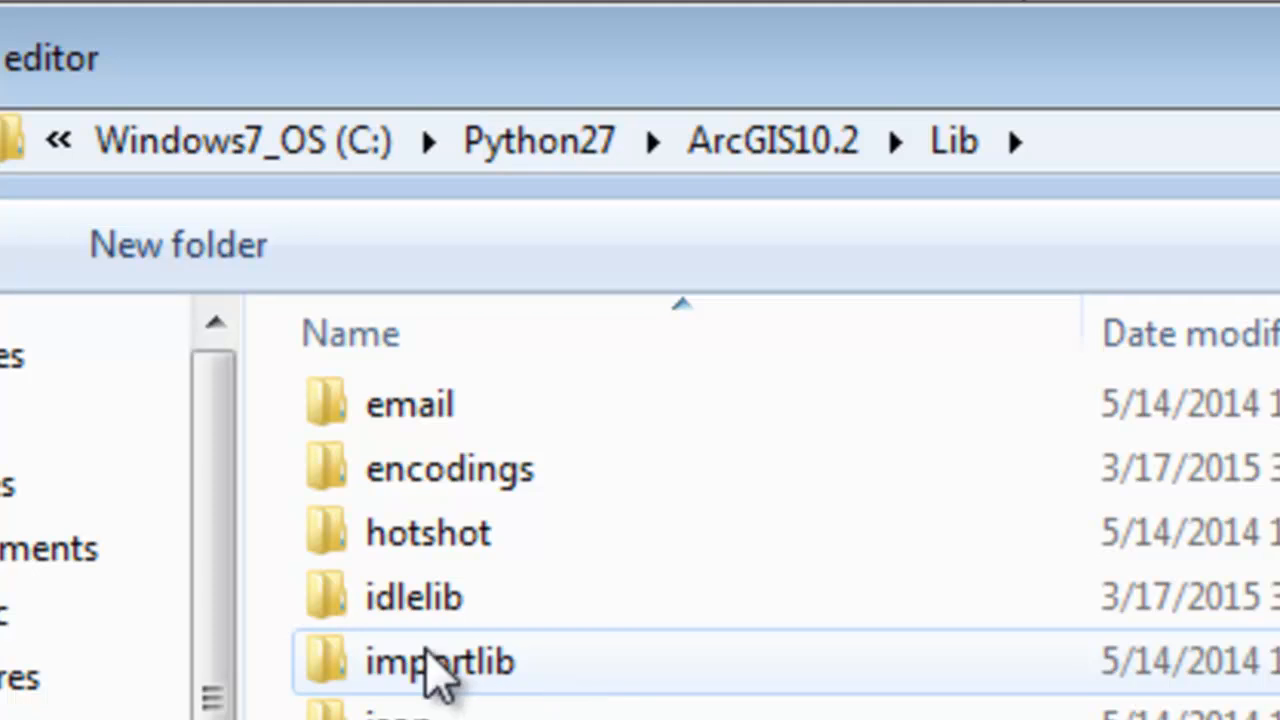
{"action": "left_click", "coordinate": [415, 597]}
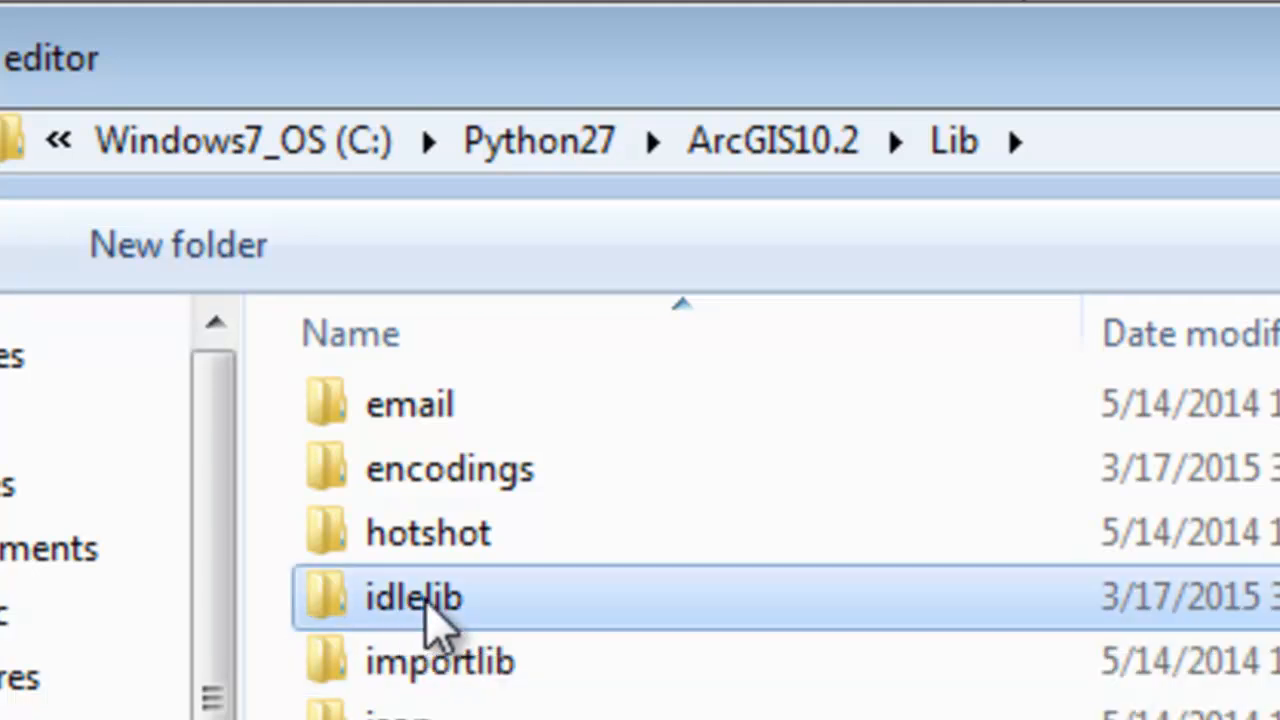
{"action": "double_click", "coordinate": [413, 597]}
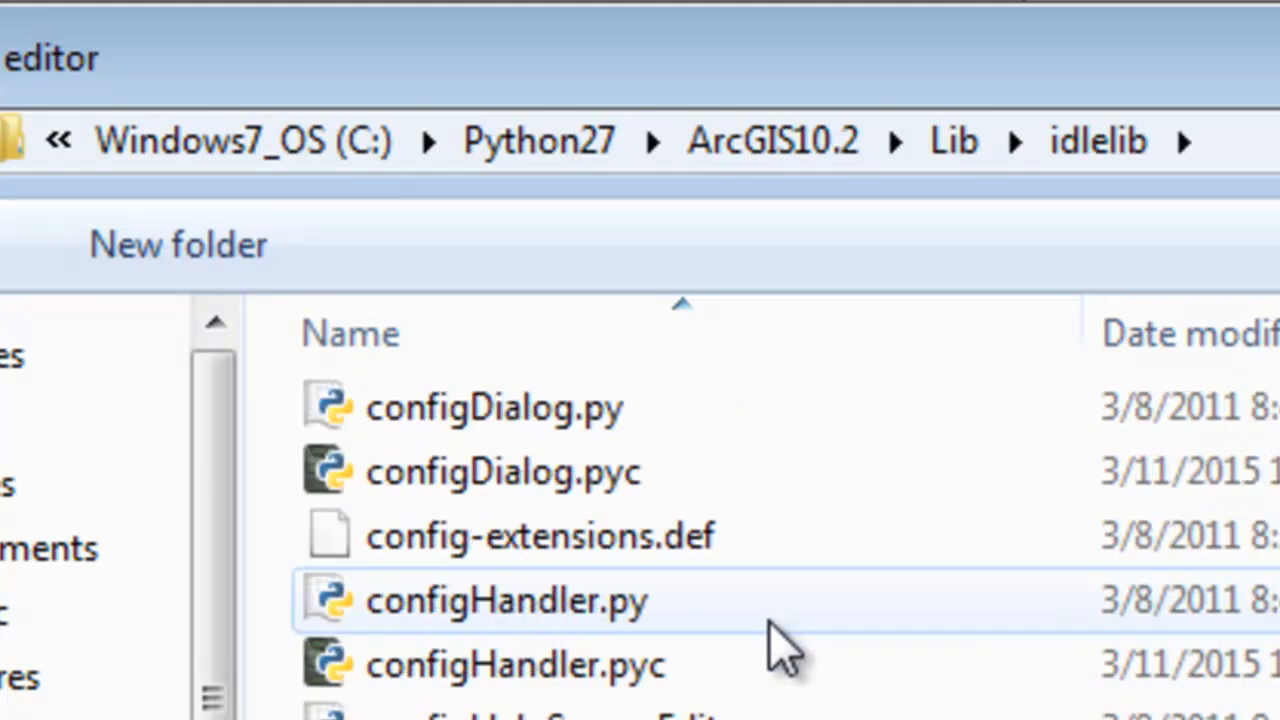
{"action": "scroll", "scroll_direction": "down", "scroll_amount": 3}
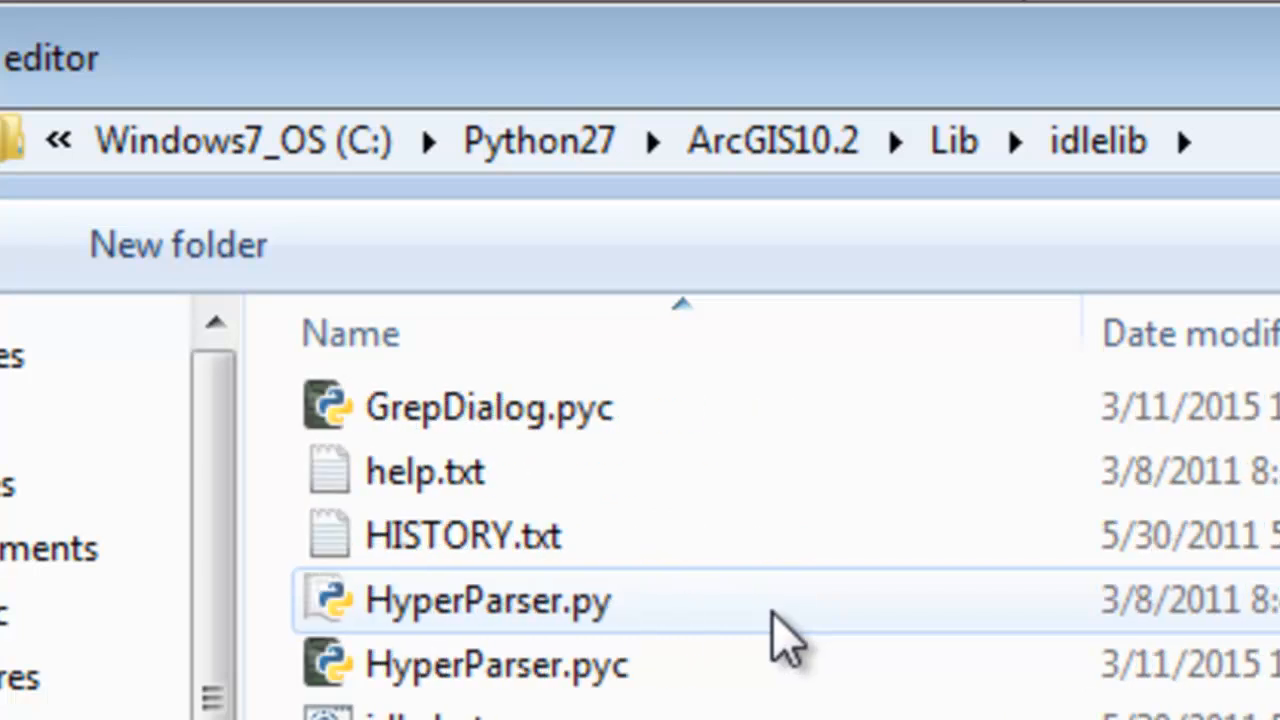
{"action": "scroll", "scroll_direction": "down", "scroll_amount": 3}
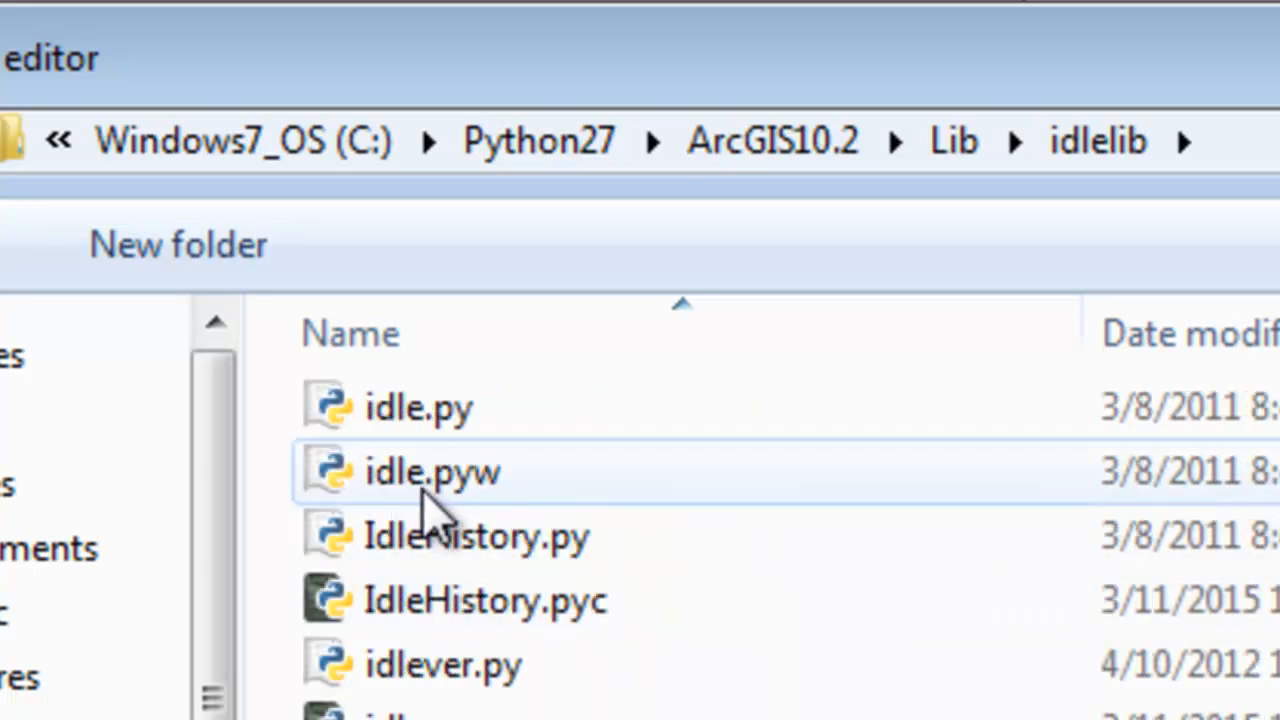
{"action": "mouse_move", "coordinate": [480, 455]}
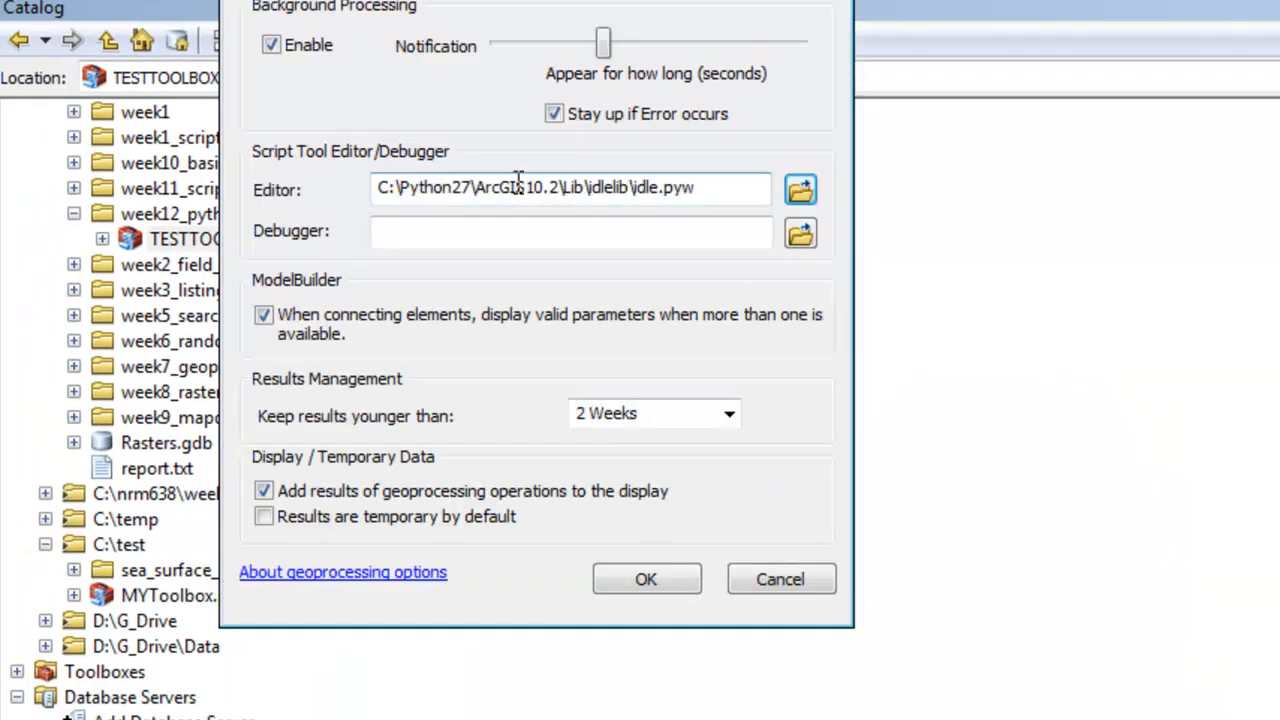
{"action": "left_click", "coordinate": [647, 579]}
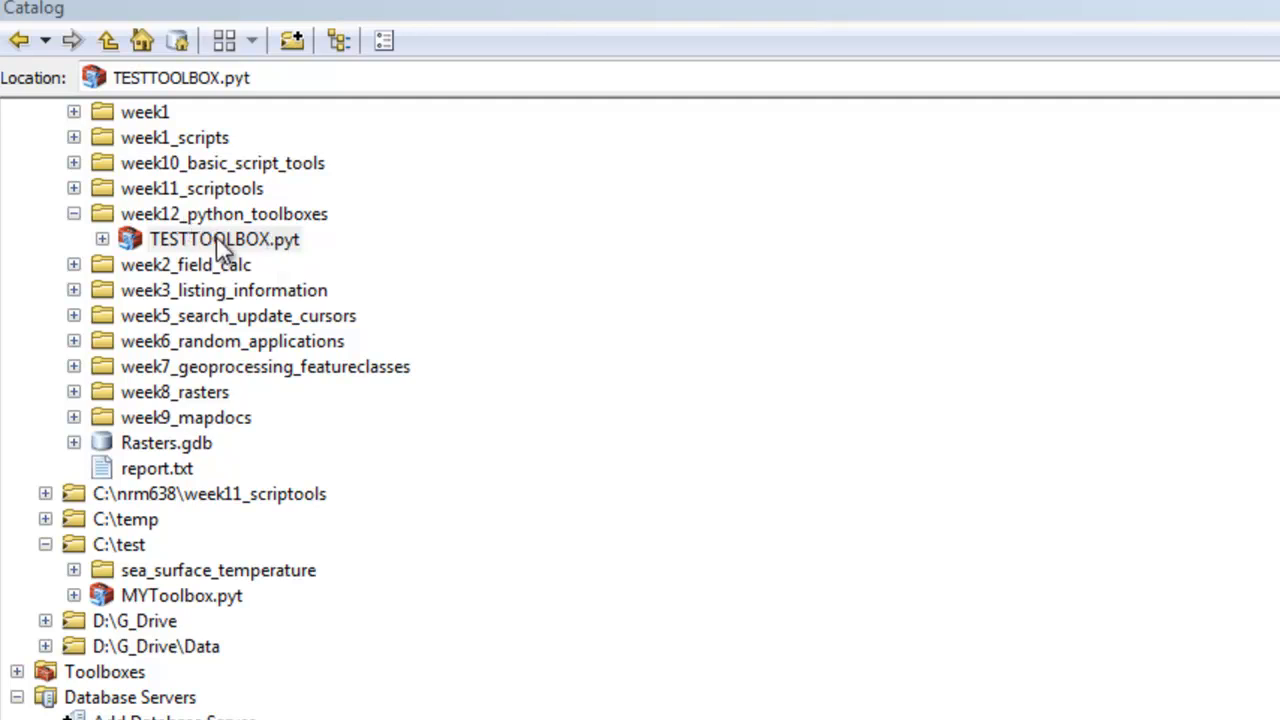
Step: Open TESTTOOLBOX.pyt in IDLE, comment out getParameterInfo onward, and save
{"action": "right_click", "coordinate": [224, 239]}
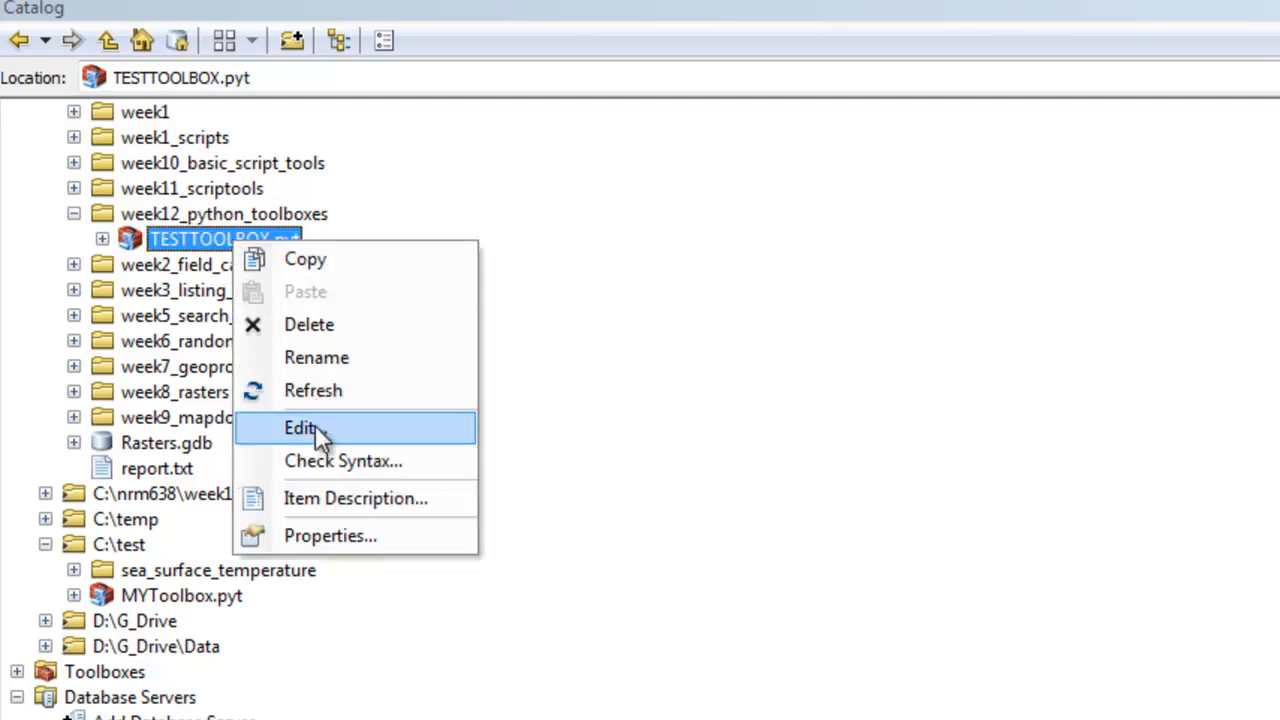
{"action": "left_click", "coordinate": [302, 427]}
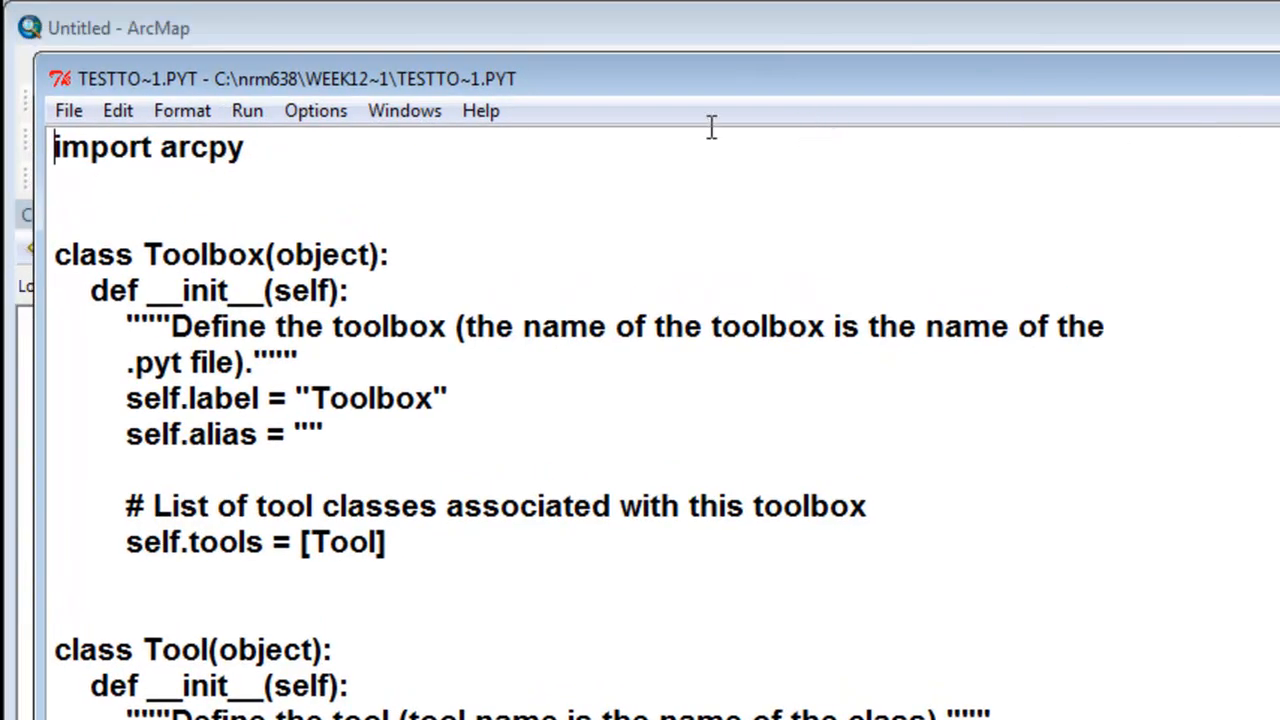
{"action": "mouse_move", "coordinate": [160, 290]}
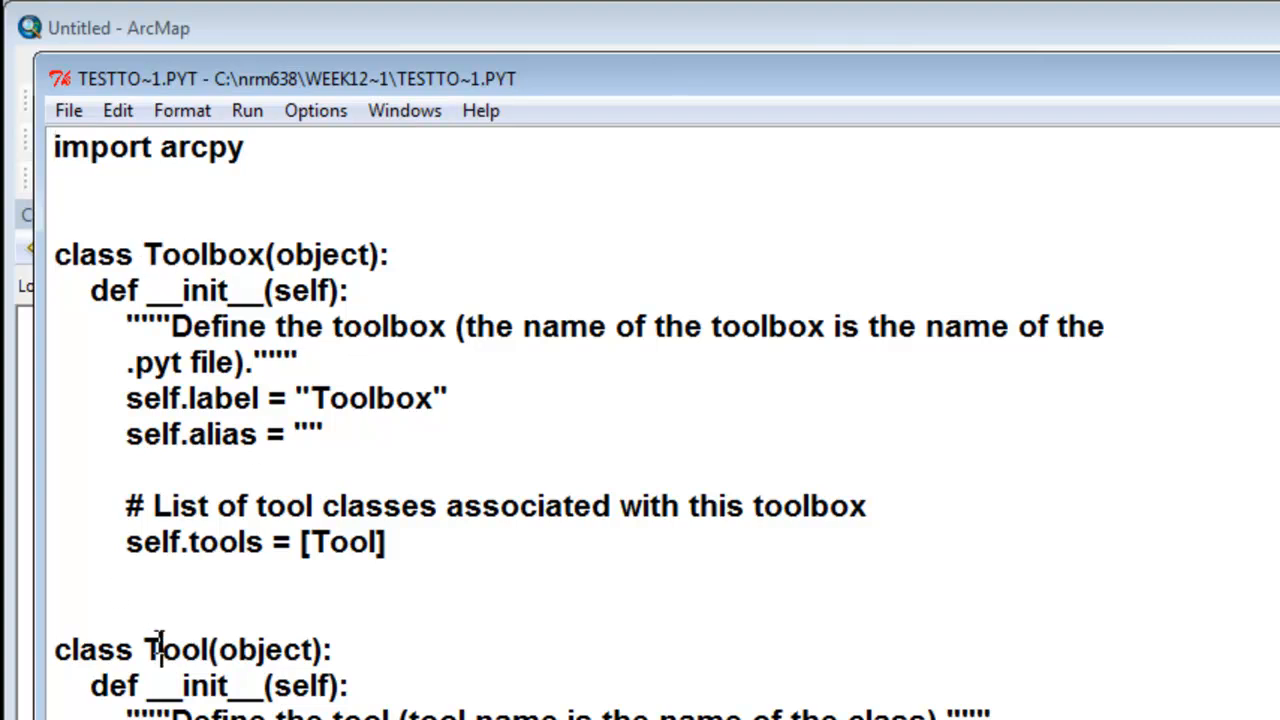
{"action": "scroll", "scroll_direction": "down", "scroll_amount": 3}
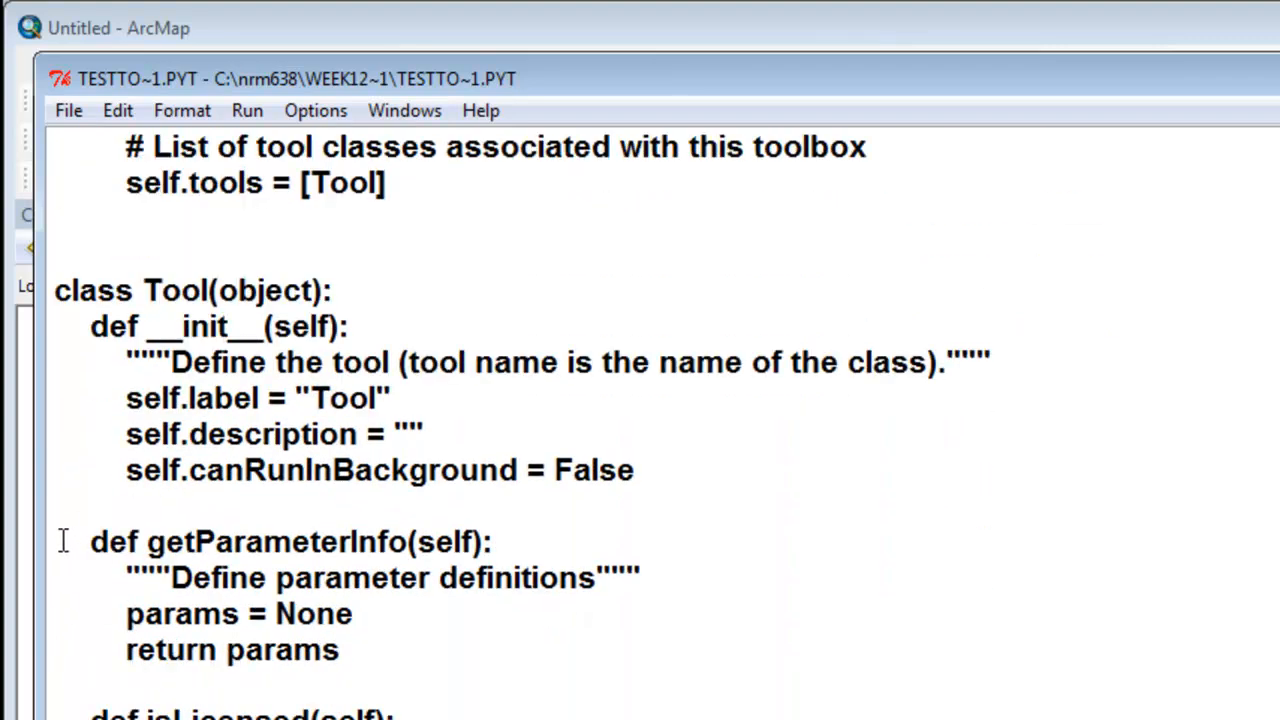
{"action": "left_click_drag", "start_coordinate": [90, 541], "coordinate": [340, 650]}
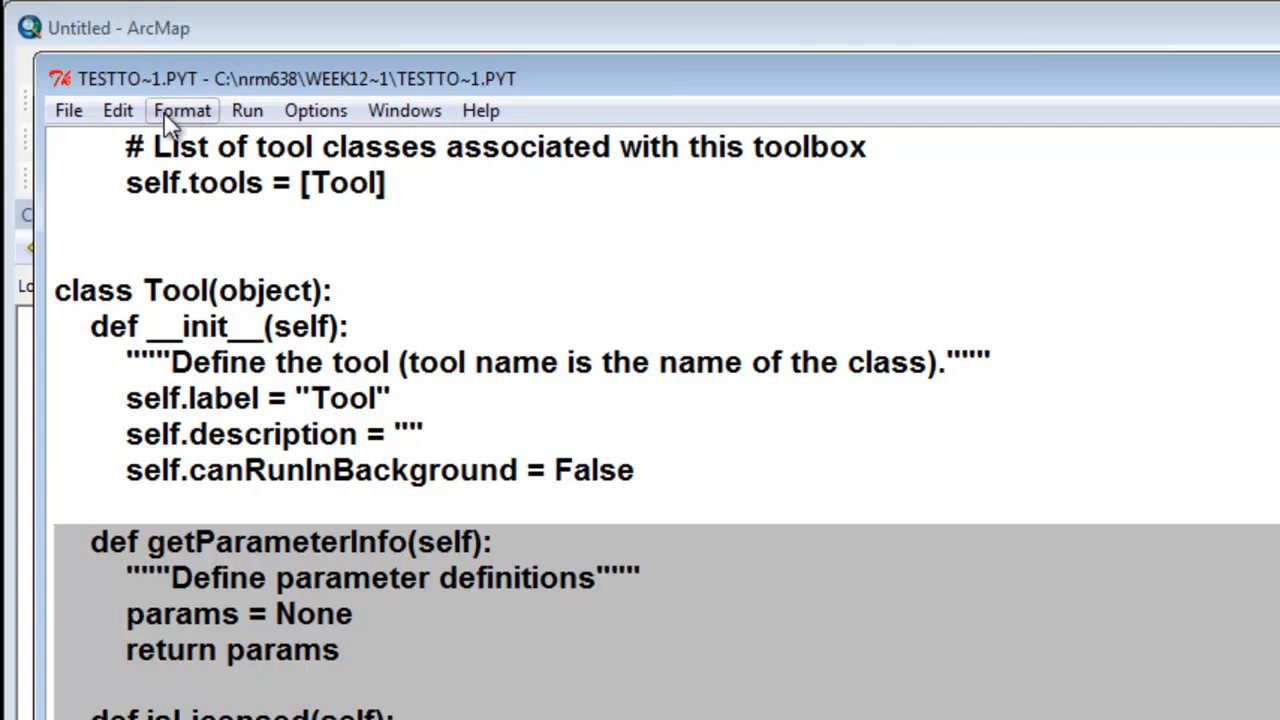
{"action": "left_click", "coordinate": [182, 110]}
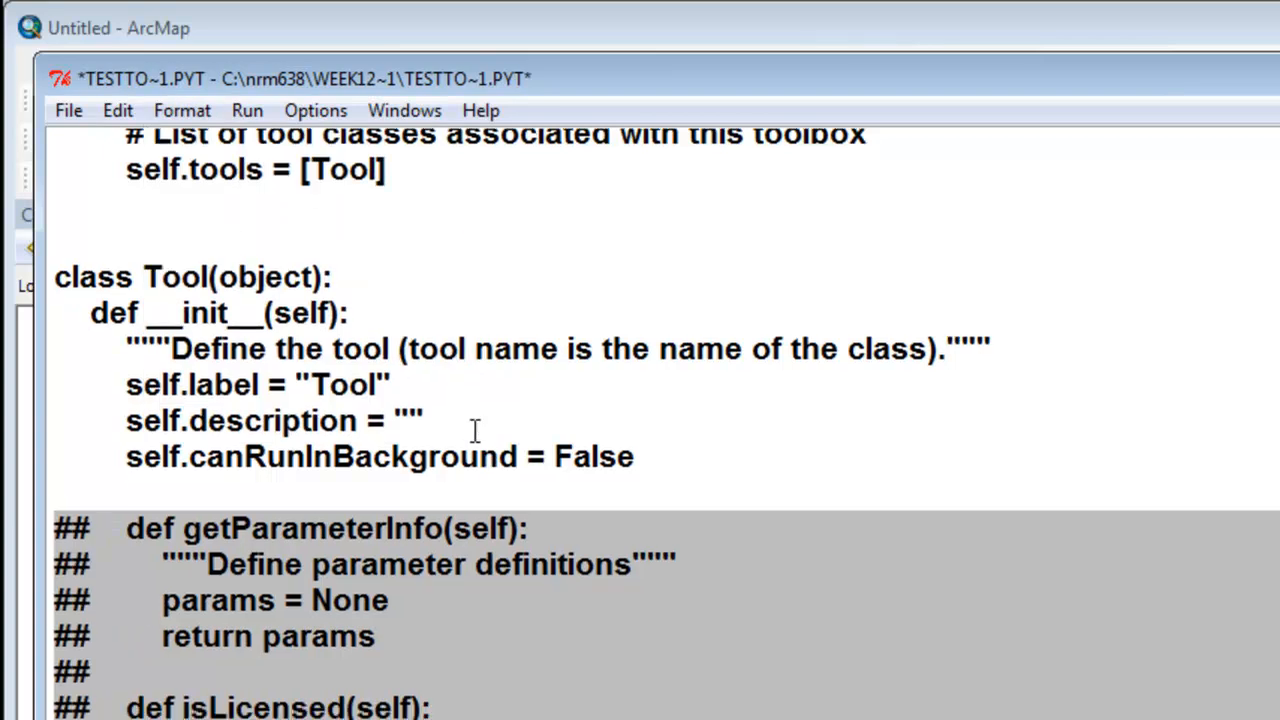
{"action": "mouse_move", "coordinate": [914, 201]}
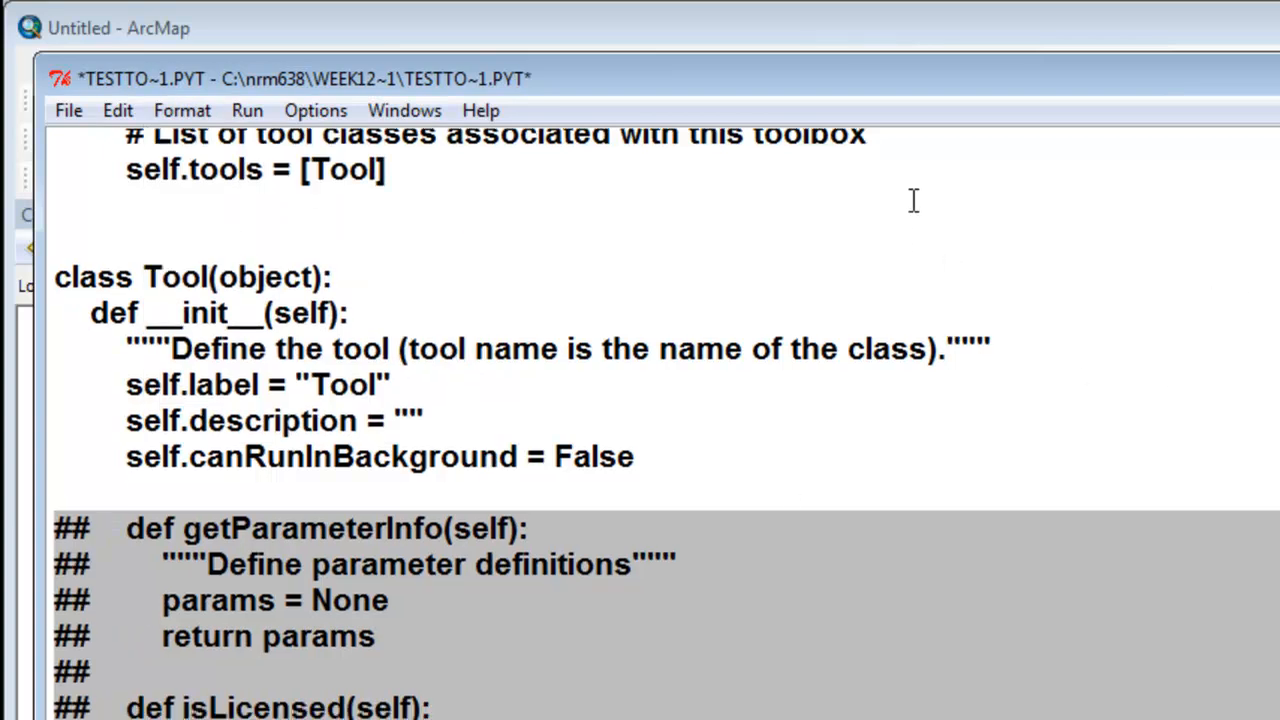
{"action": "left_click", "coordinate": [68, 110]}
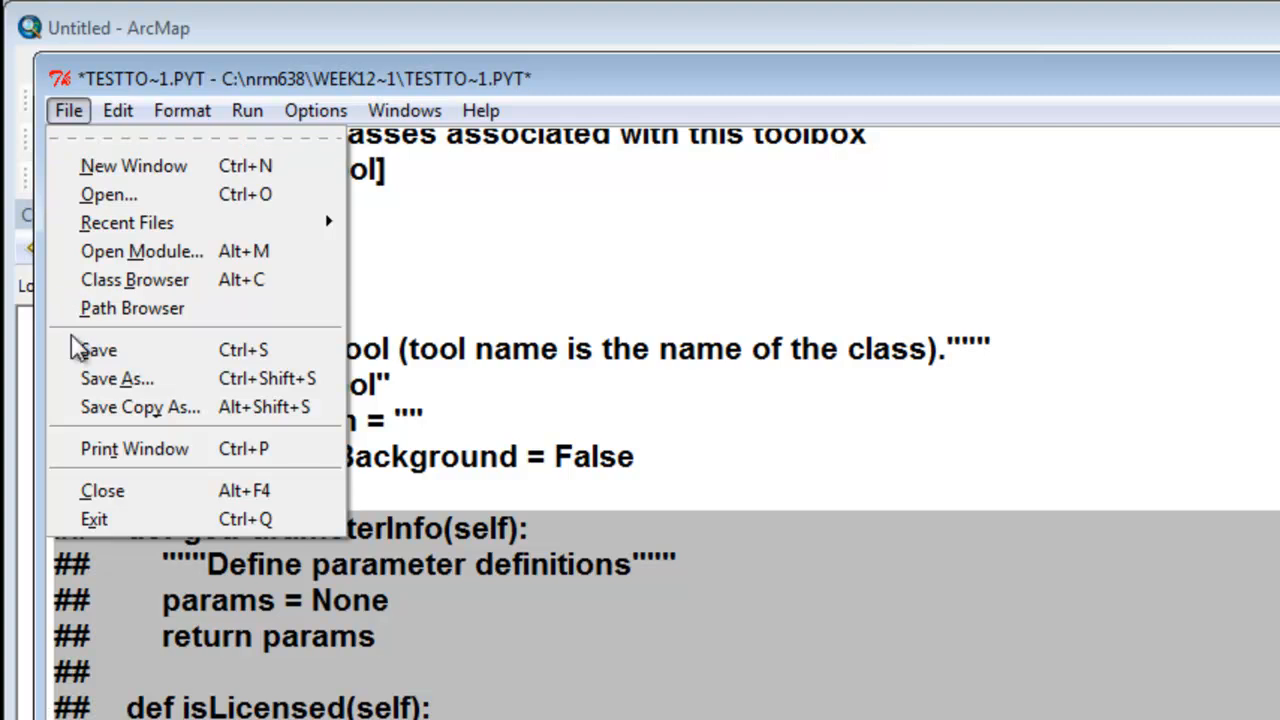
{"action": "left_click", "coordinate": [97, 349]}
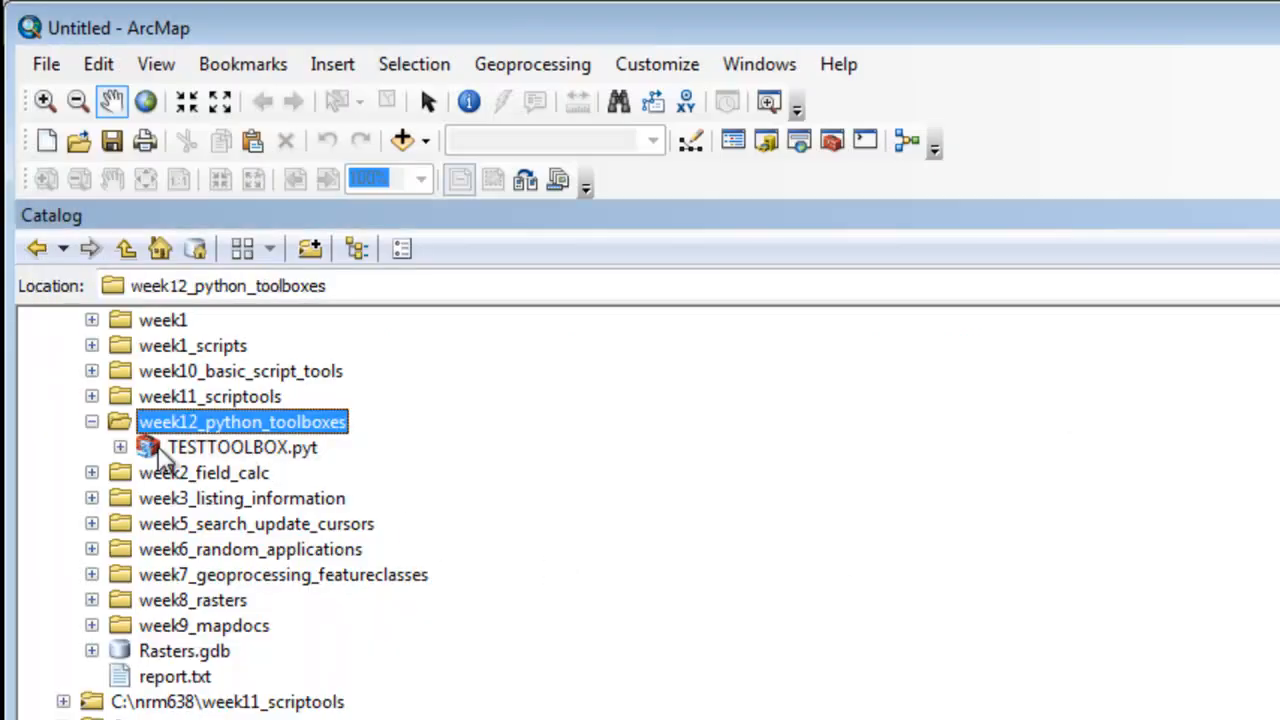
Step: Run Check Syntax on TESTTOOLBOX.pyt from the Catalog window
{"action": "right_click", "coordinate": [235, 447]}
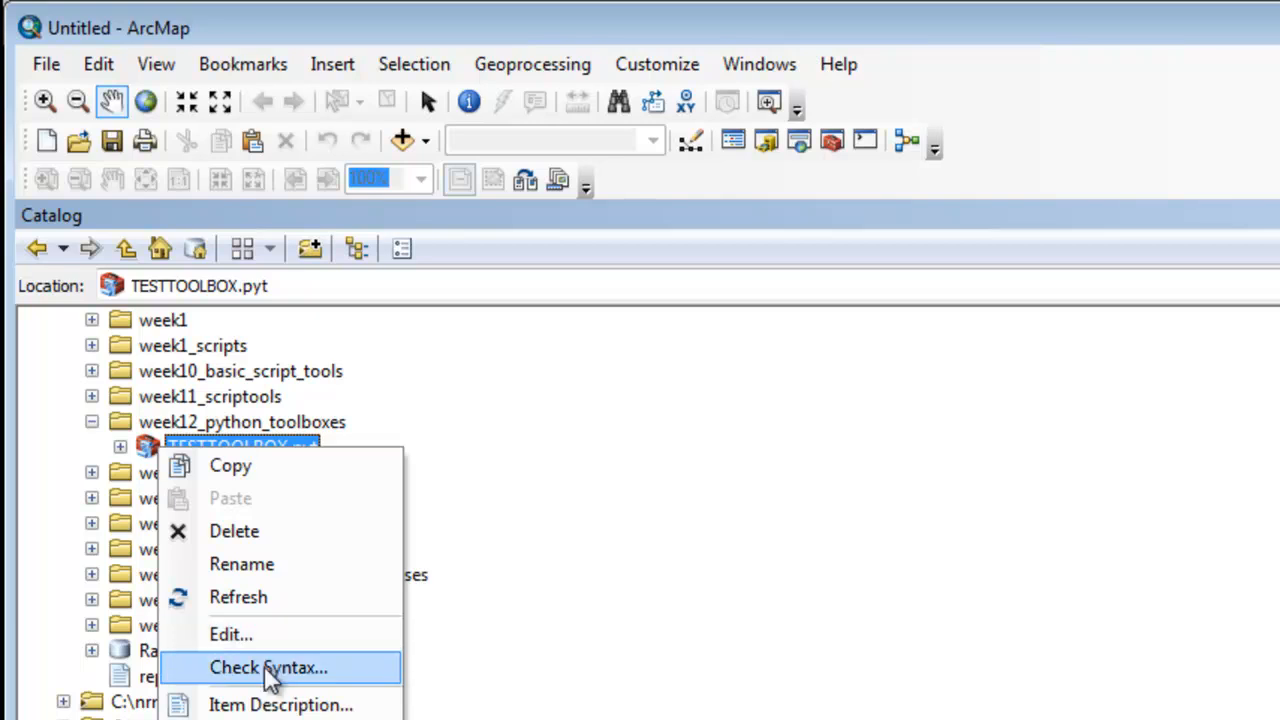
{"action": "left_click", "coordinate": [268, 668]}
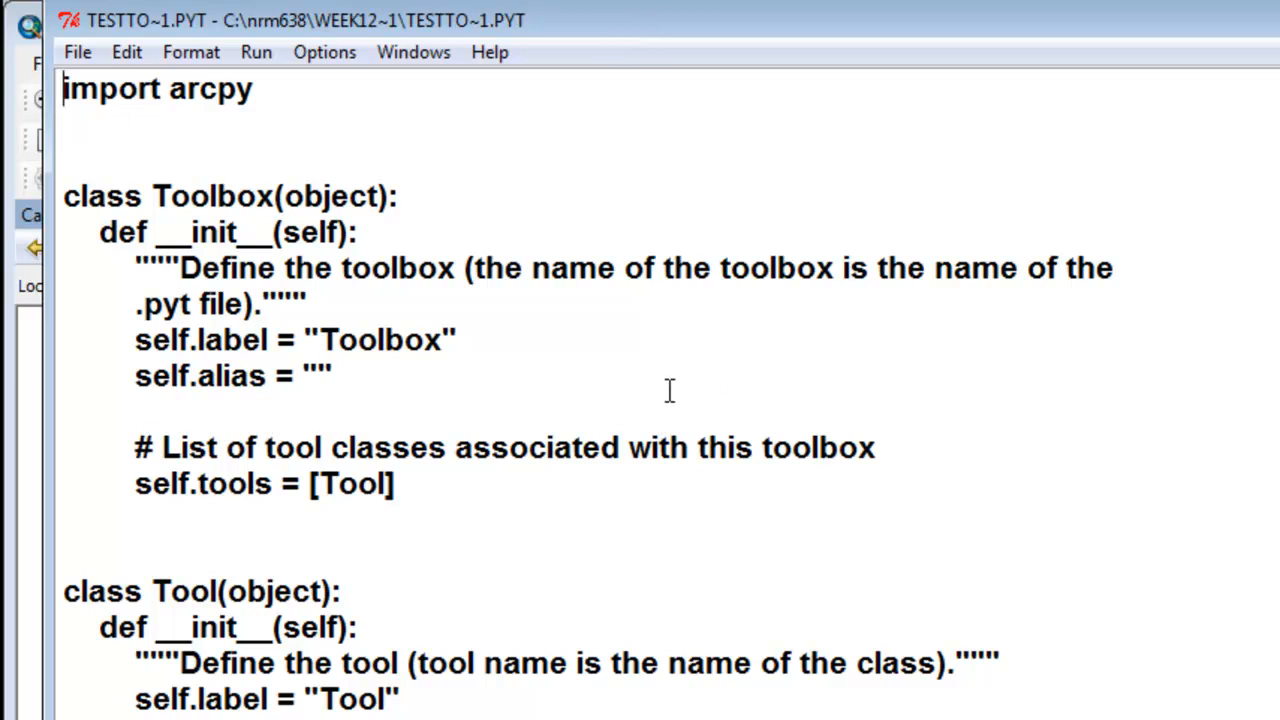
{"action": "mouse_move", "coordinate": [316, 375]}
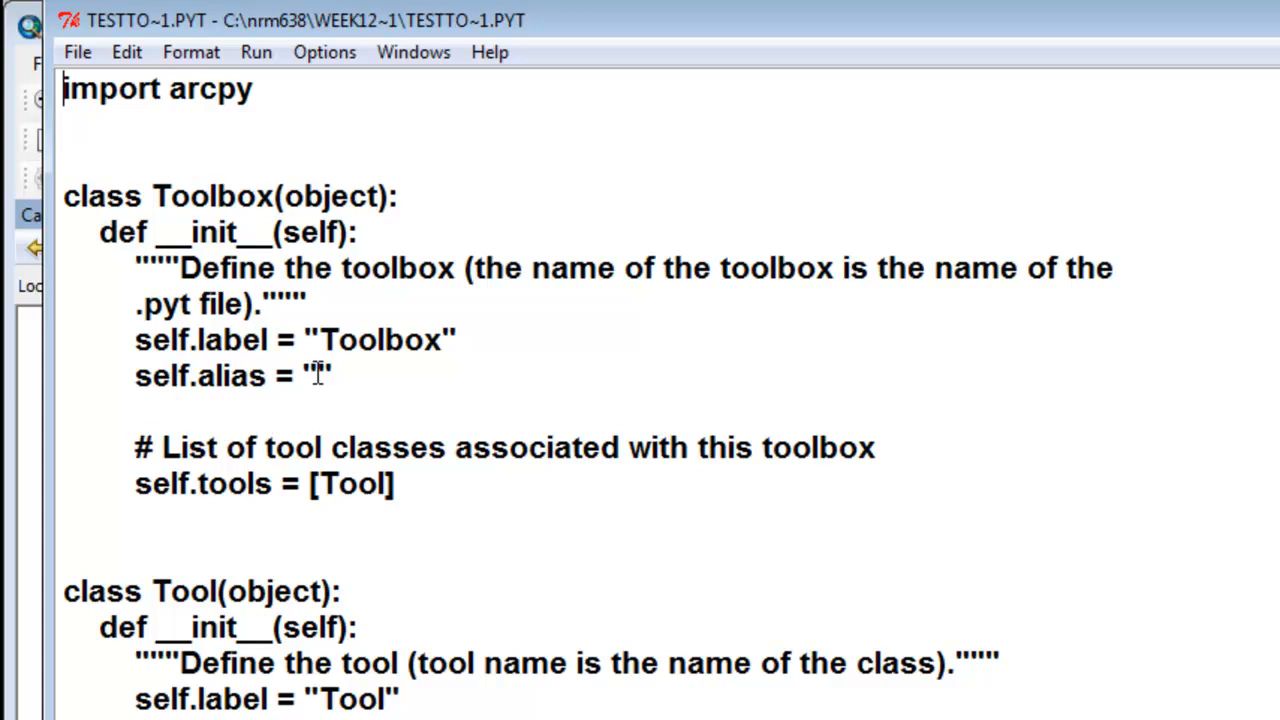
Step: Set self.alias to TOOLBOX ALIAS PROPERTY and select the label string for editing
{"action": "type", "text": "TOOLBOX ALIAS PROPERTY"}
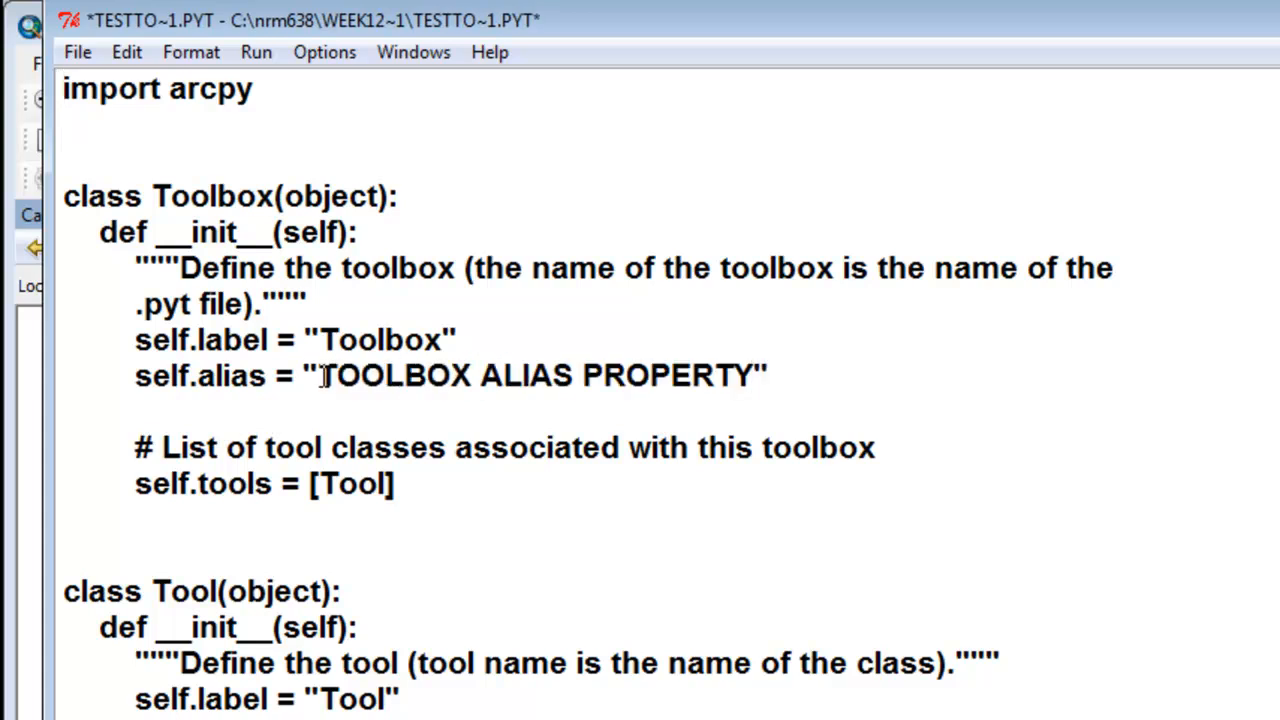
{"action": "double_click", "coordinate": [390, 339]}
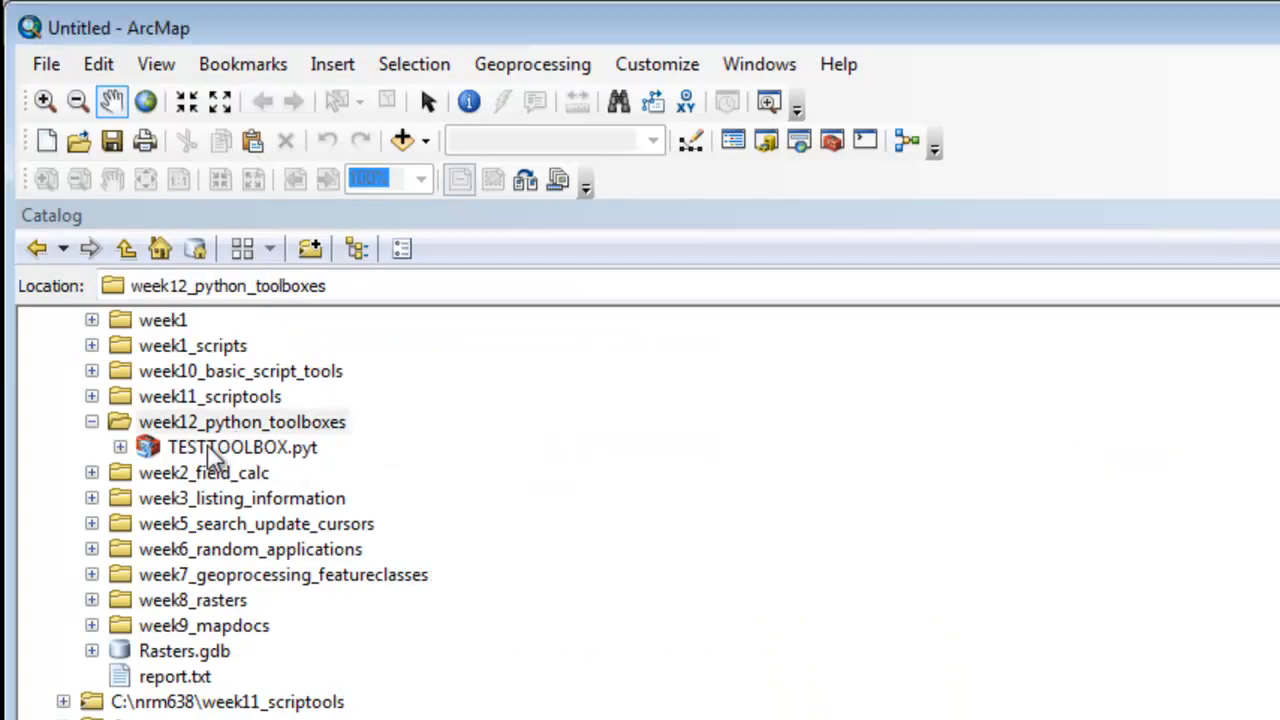
Step: Open TESTTOOLBOX.pyt Properties to confirm its new label and alias
{"action": "right_click", "coordinate": [242, 447]}
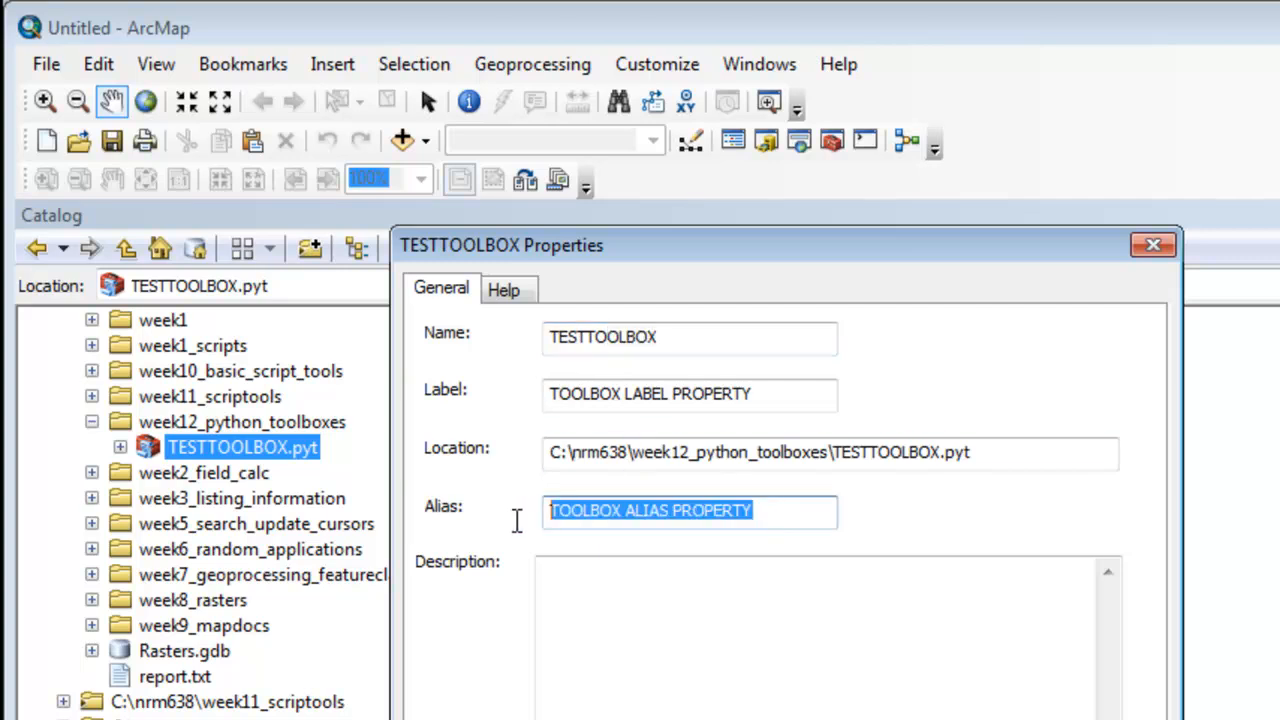
Step: Close Properties and rename the toolbox from TESTTOOLBOX.pyt to TEST_TOOLBOX.pyt
{"action": "left_click", "coordinate": [1148, 243]}
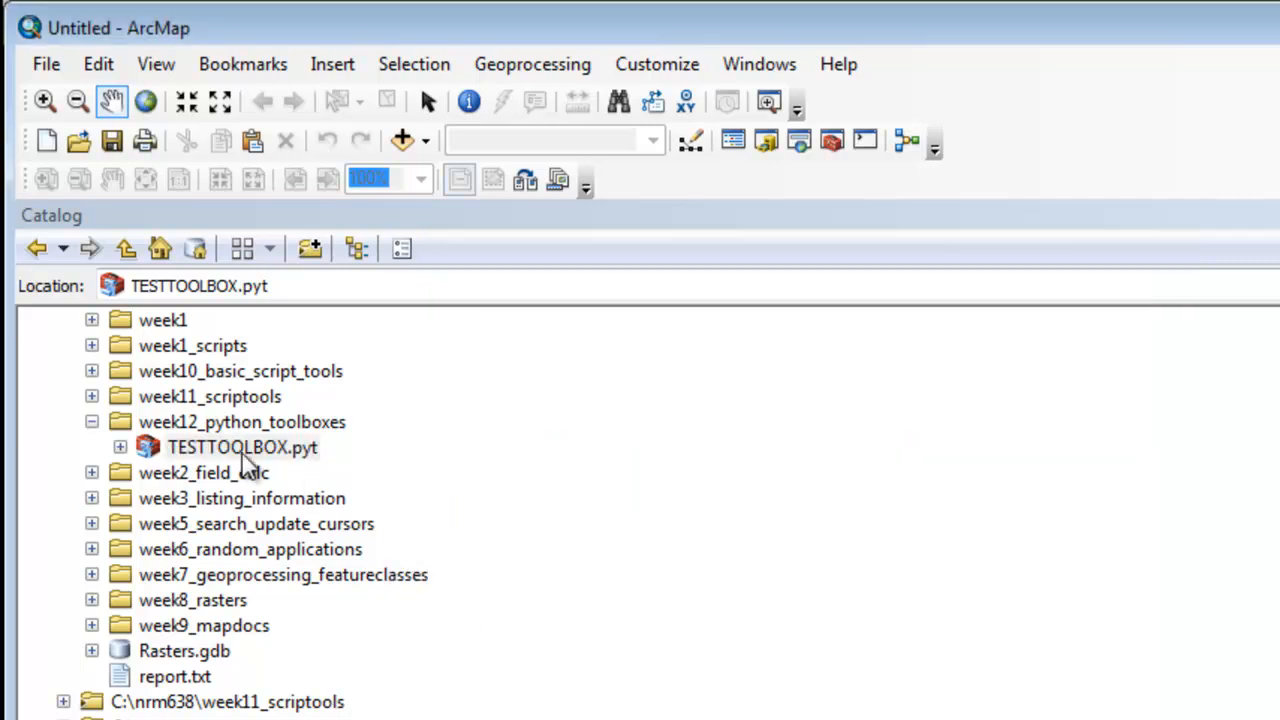
{"action": "mouse_move", "coordinate": [285, 458]}
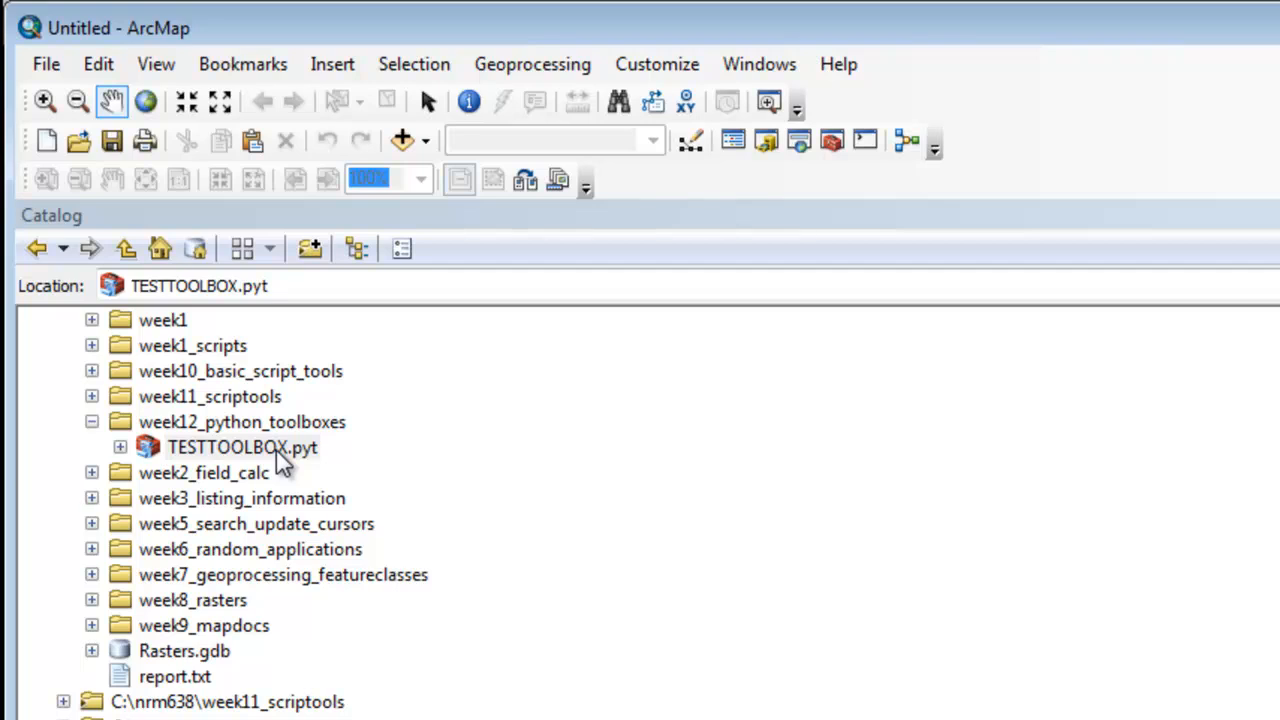
{"action": "right_click", "coordinate": [243, 447]}
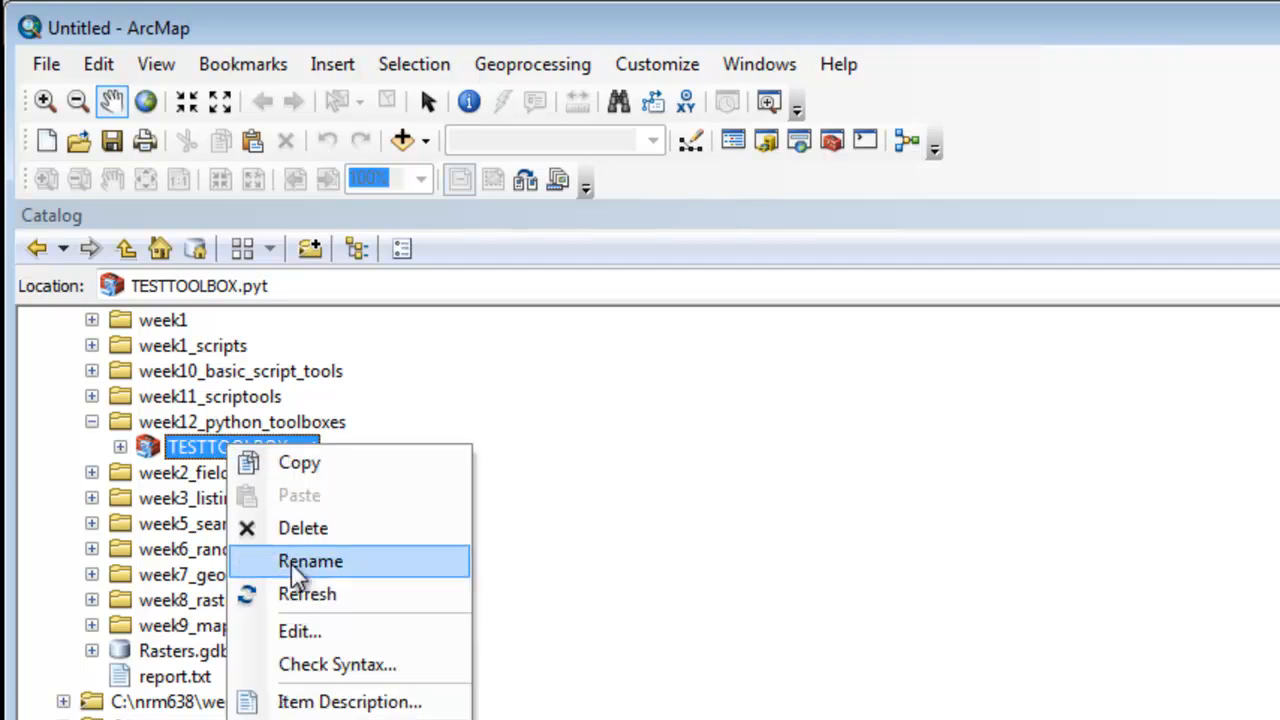
{"action": "left_click", "coordinate": [310, 561]}
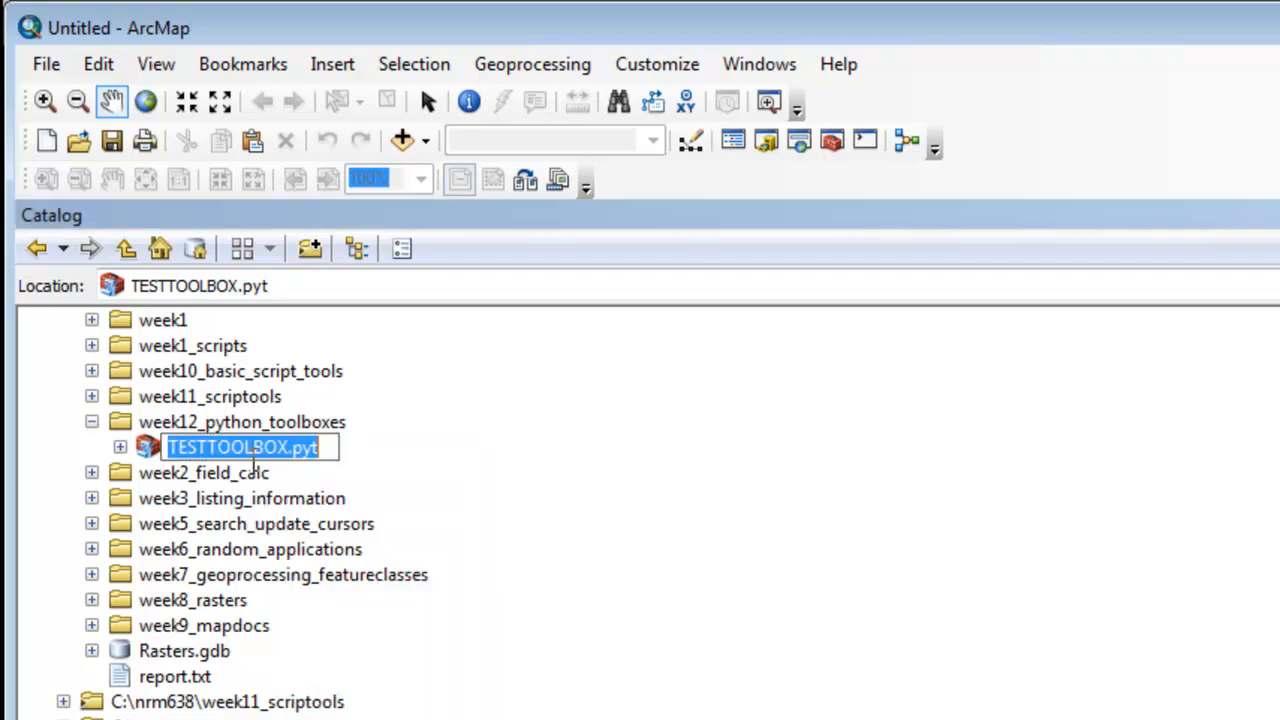
{"action": "left_click", "coordinate": [211, 446]}
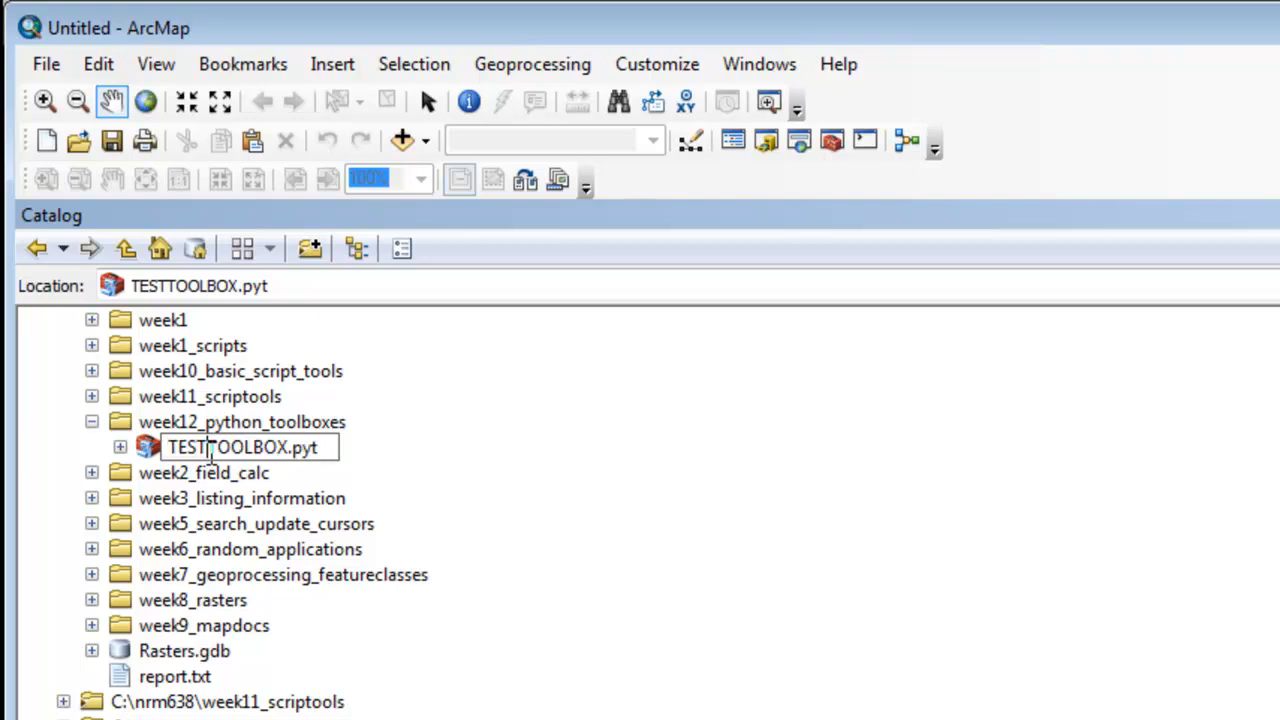
{"action": "left_click", "coordinate": [242, 422]}
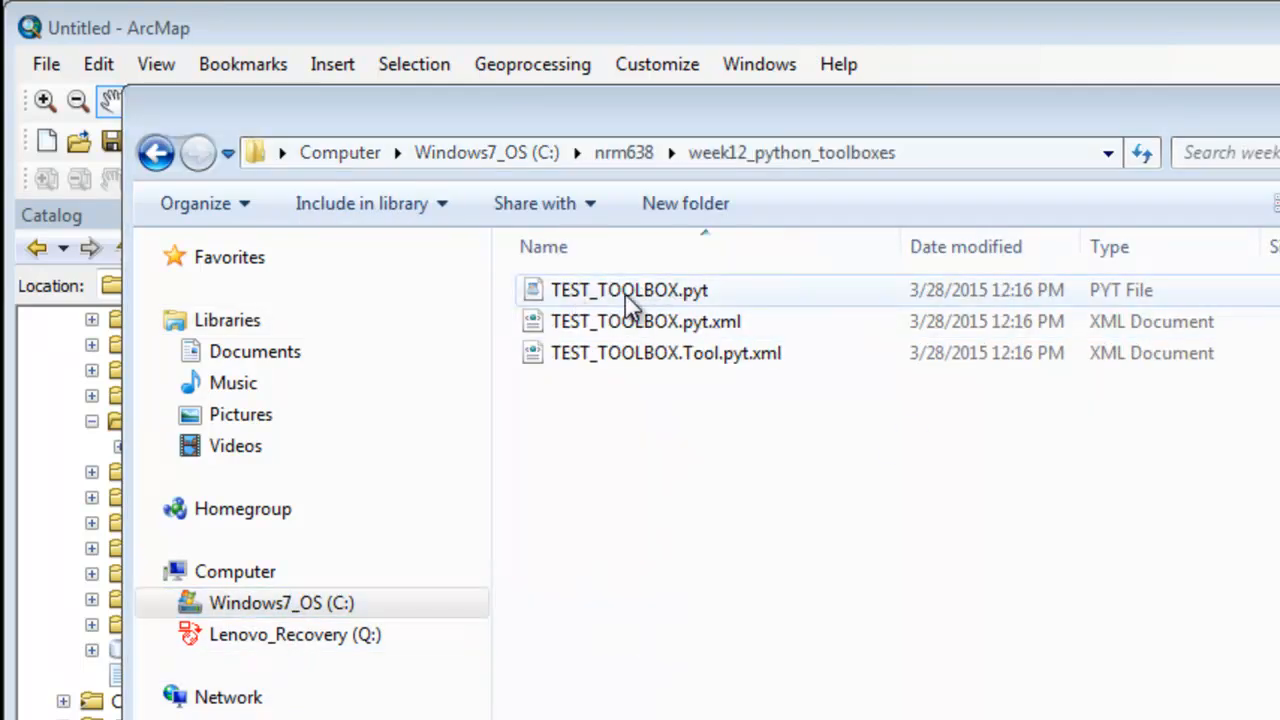
{"action": "mouse_move", "coordinate": [690, 321]}
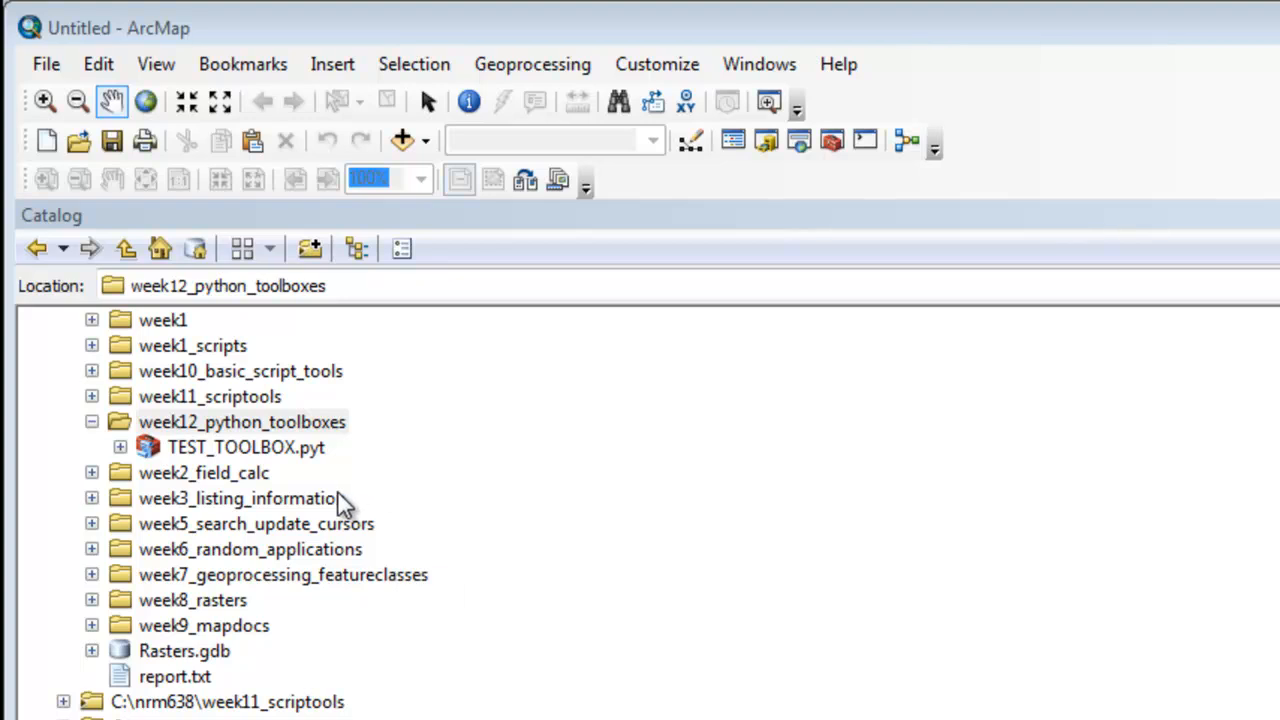
Step: Open TEST_TOOLBOX.pyt's script in IDLE and scroll to the Tool class
{"action": "right_click", "coordinate": [245, 447]}
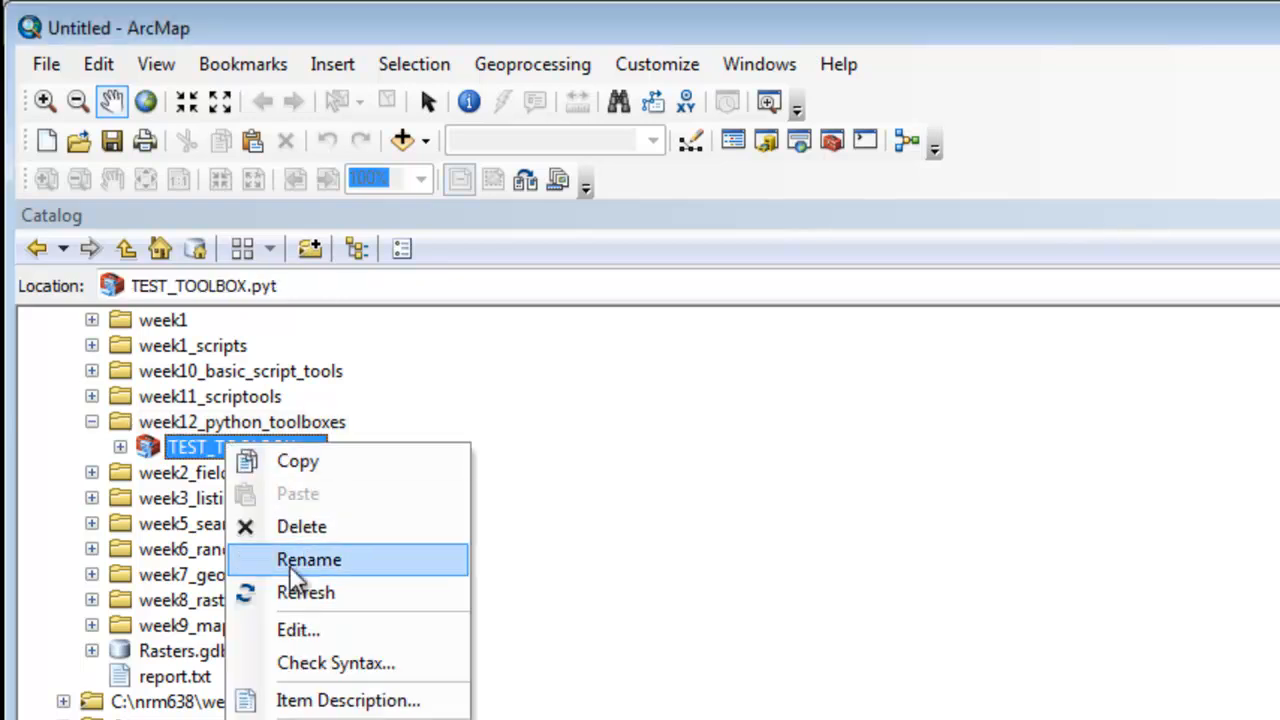
{"action": "left_click", "coordinate": [298, 631]}
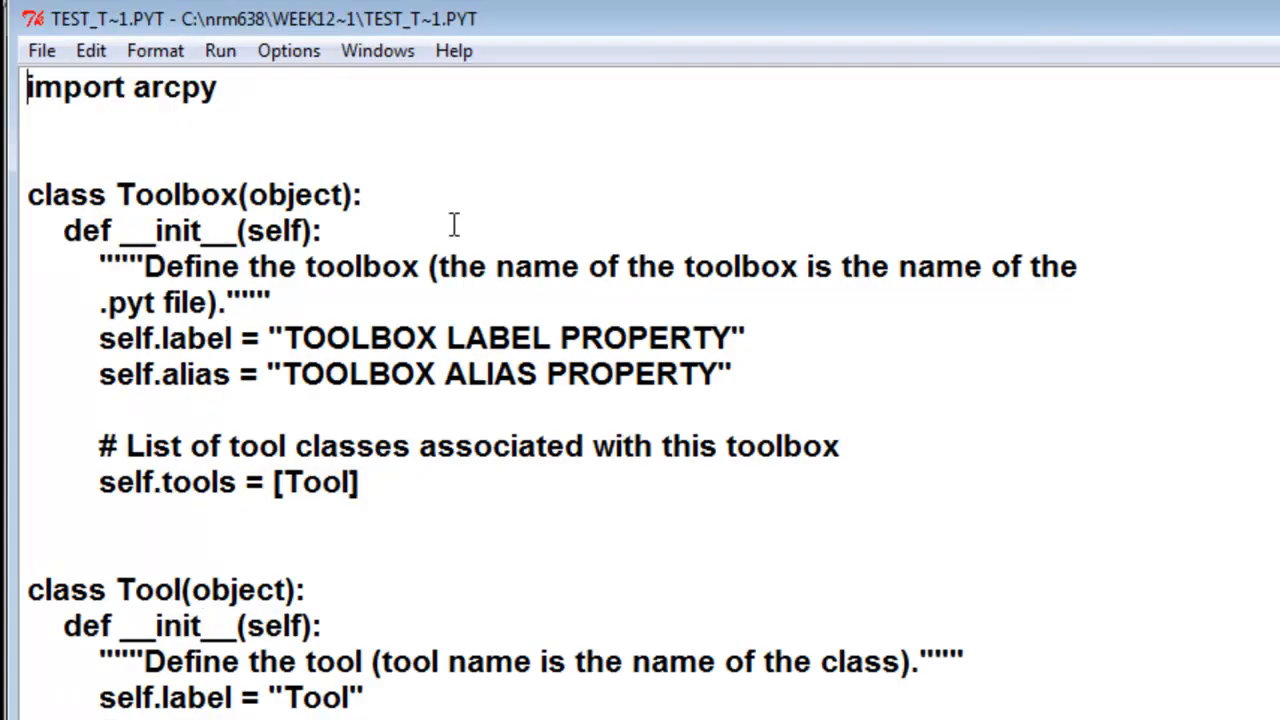
{"action": "scroll", "scroll_direction": "down", "scroll_amount": 3}
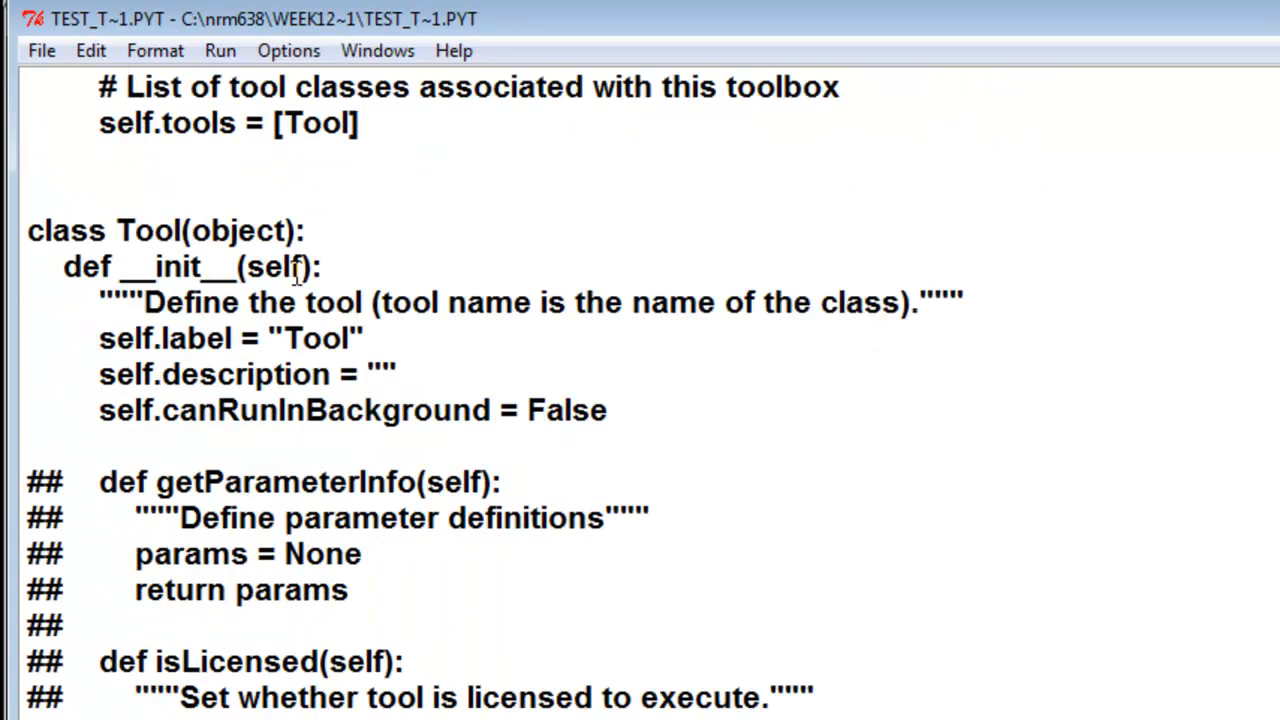
{"action": "scroll", "scroll_direction": "down", "scroll_amount": 3}
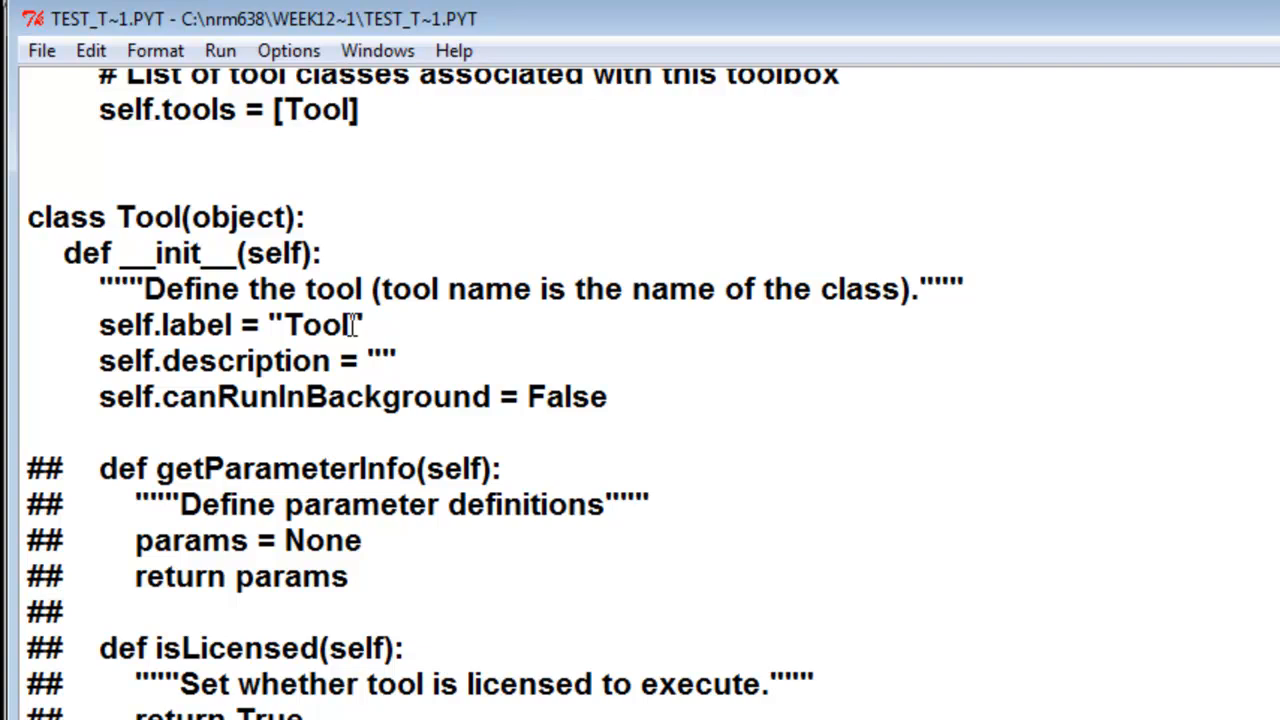
Step: Set tool label TOOL BUFFER POINTS and description THIS PYTHON SCRIPT TOOL WILL BUFFER POINTS
{"action": "double_click", "coordinate": [320, 324]}
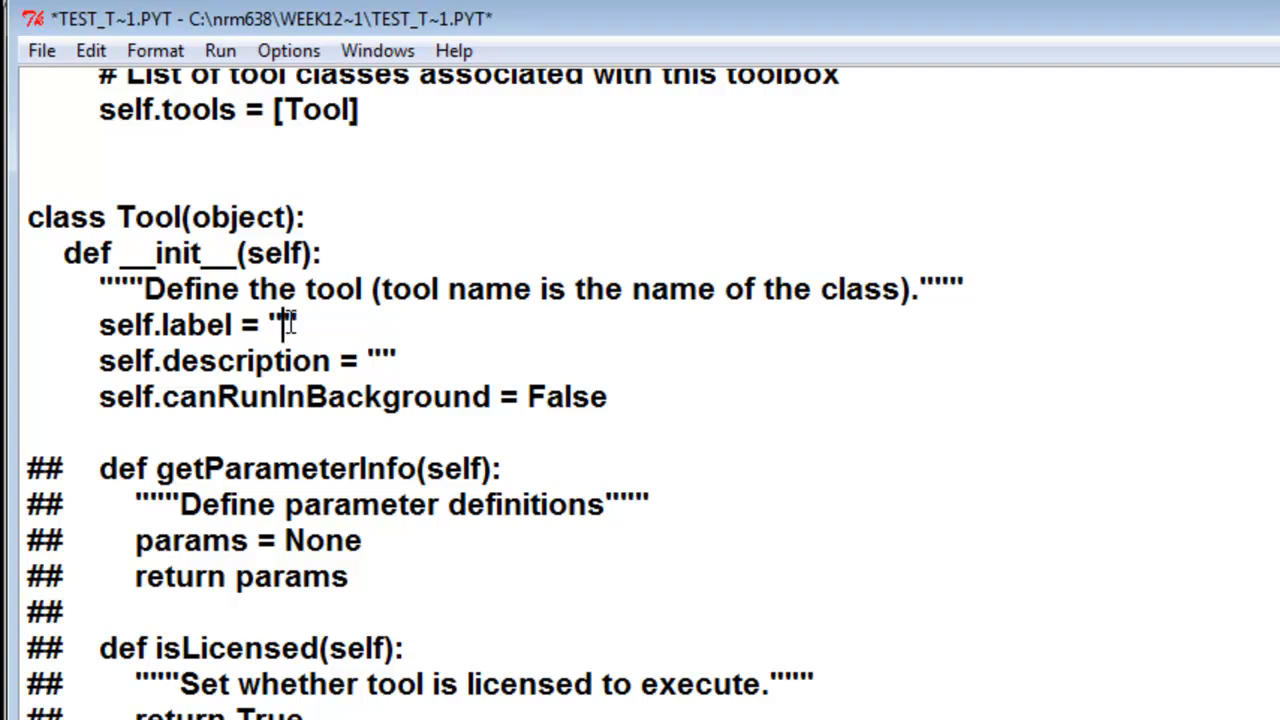
{"action": "type", "text": "TOOL BUFFER"}
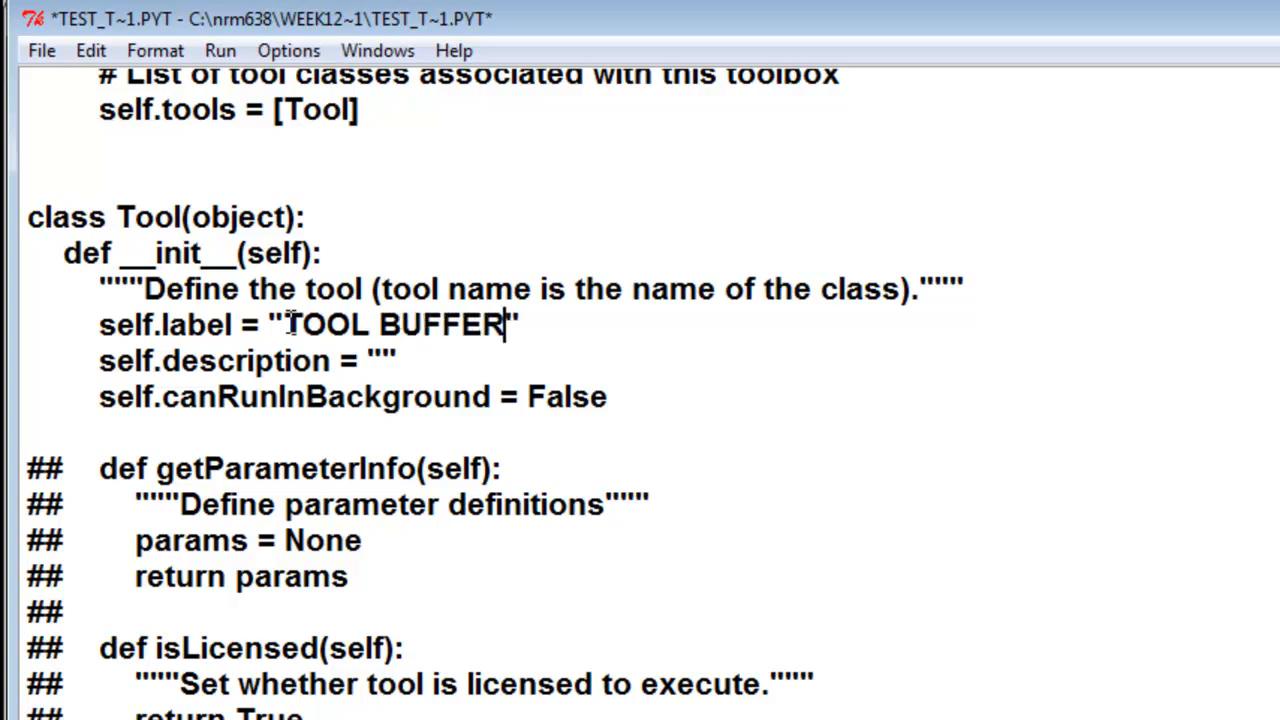
{"action": "type", "text": "POINTS"}
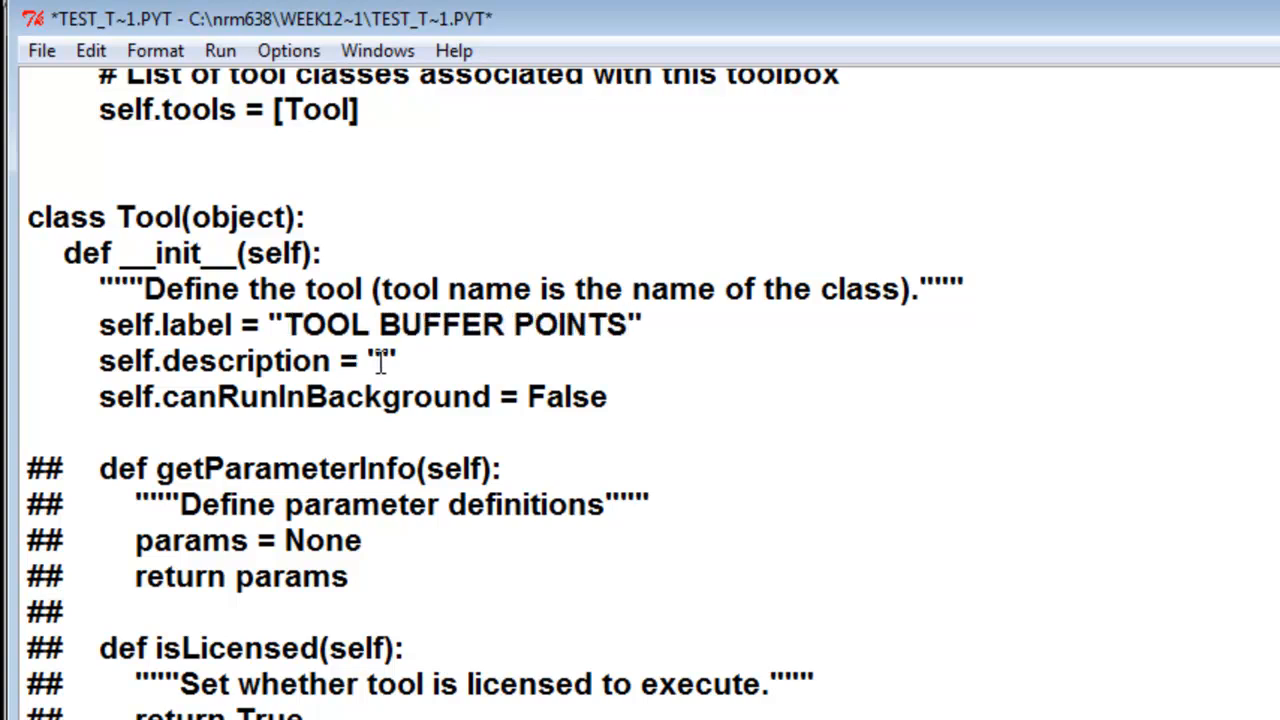
{"action": "type", "text": "THIS PYTHON SCRIPT TOOL WILL BUFFER POINTS"}
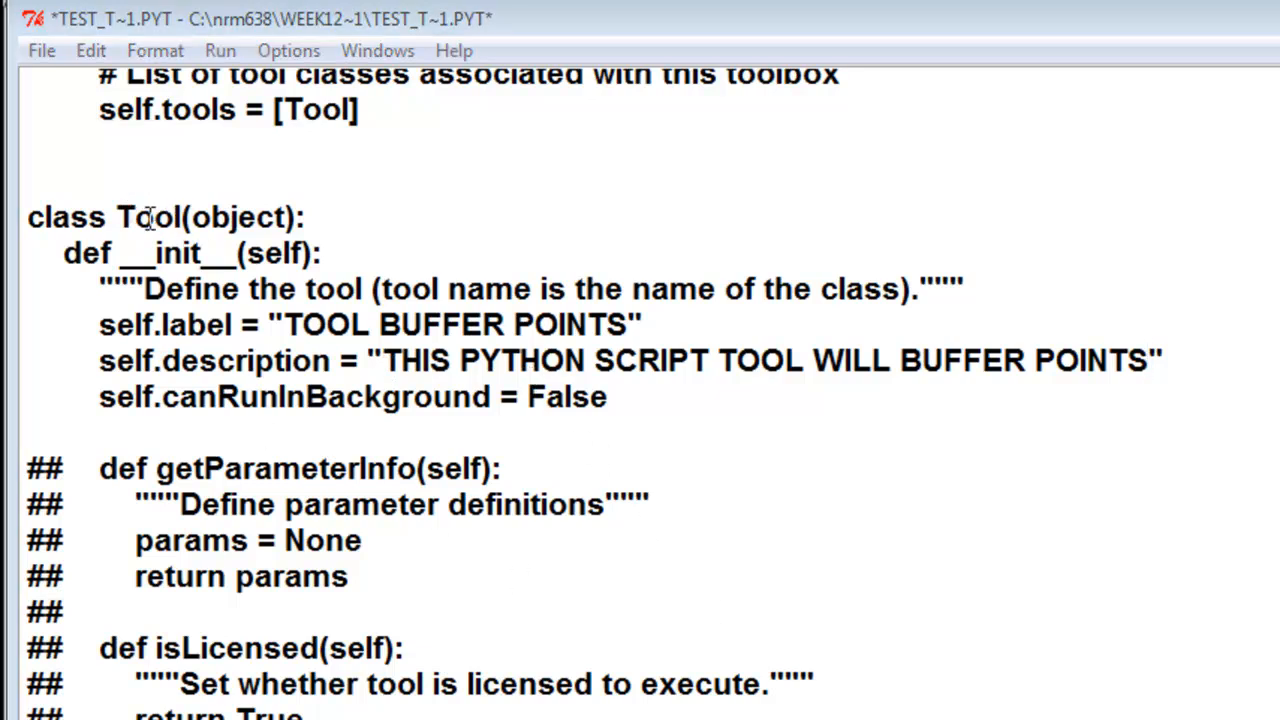
Step: Rename the Tool class to Buffer_pts and copy the new name
{"action": "double_click", "coordinate": [148, 217]}
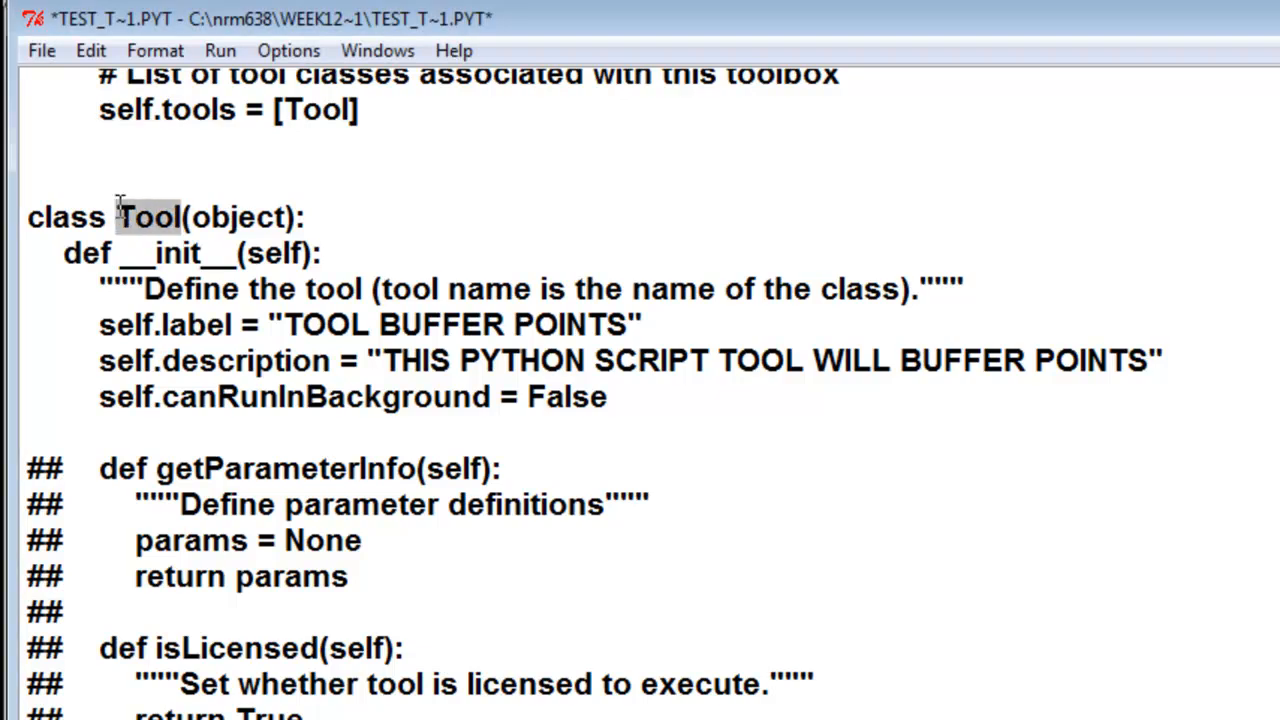
{"action": "type", "text": "Buffer_pts"}
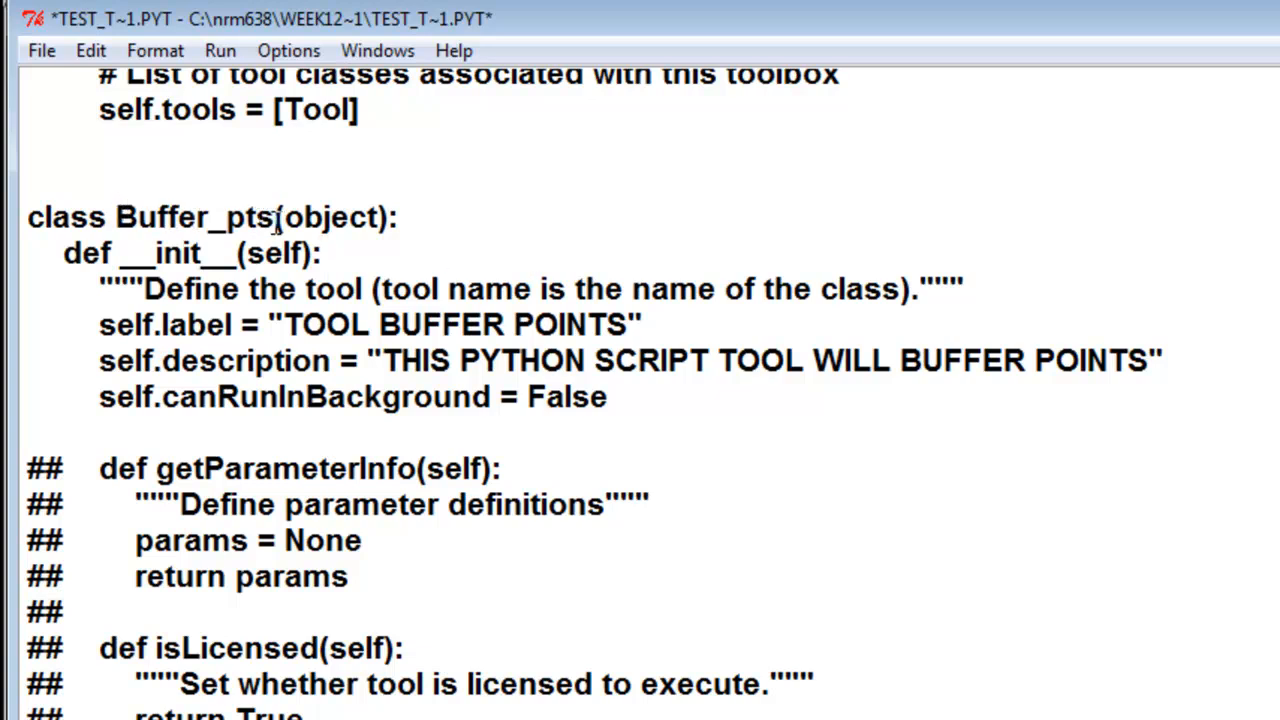
{"action": "double_click", "coordinate": [195, 217]}
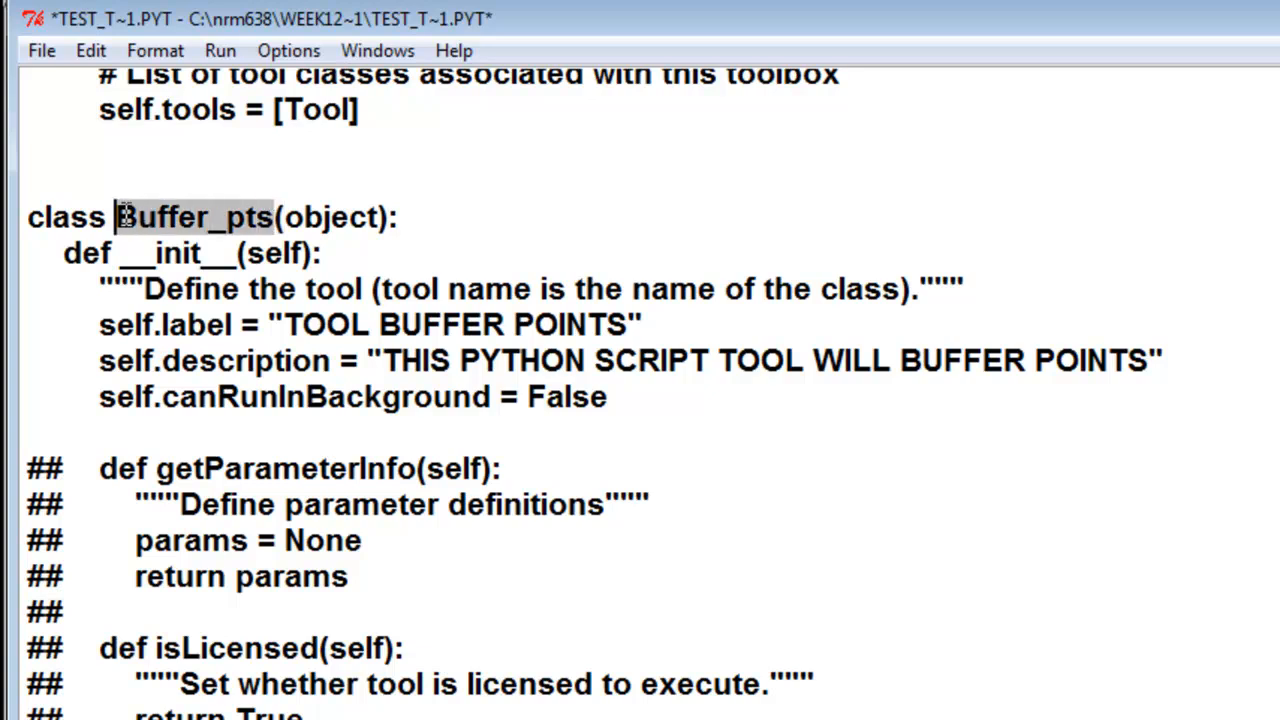
{"action": "right_click", "coordinate": [125, 217]}
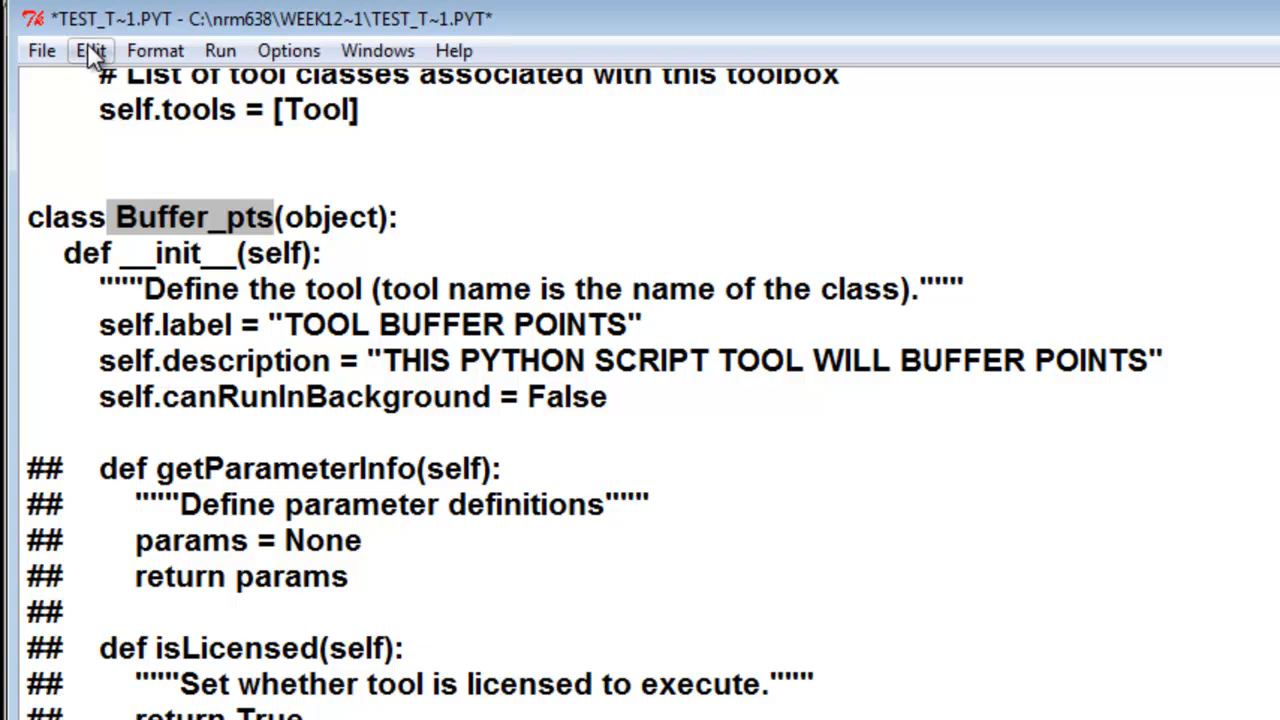
{"action": "left_click", "coordinate": [461, 195]}
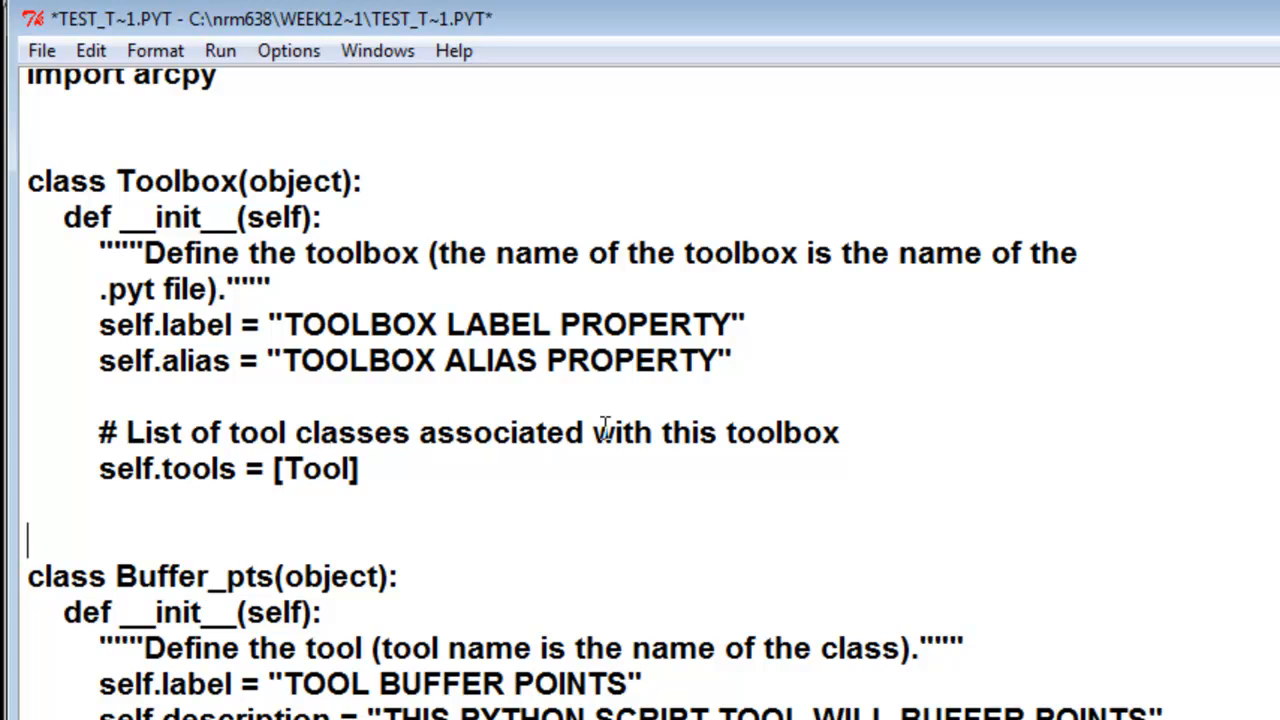
{"action": "mouse_move", "coordinate": [372, 448]}
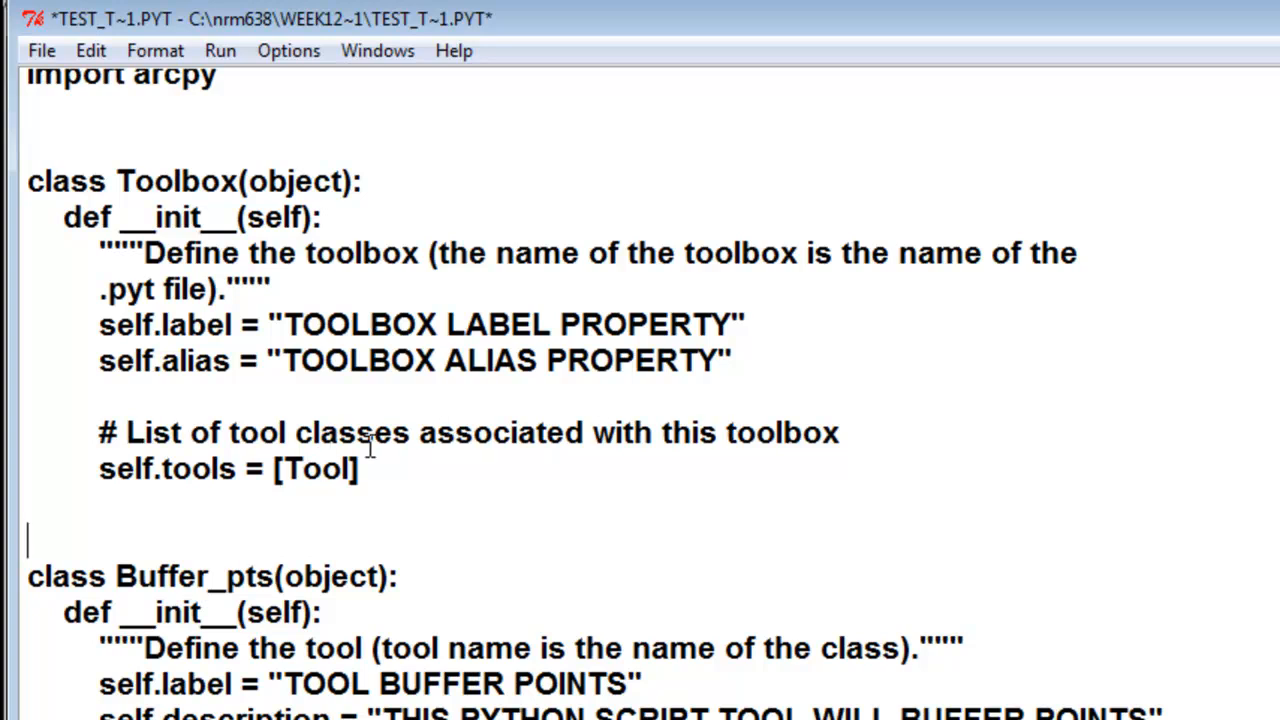
Step: Replace Tool with Buffer_pts in the toolbox's self.tools list
{"action": "double_click", "coordinate": [318, 468]}
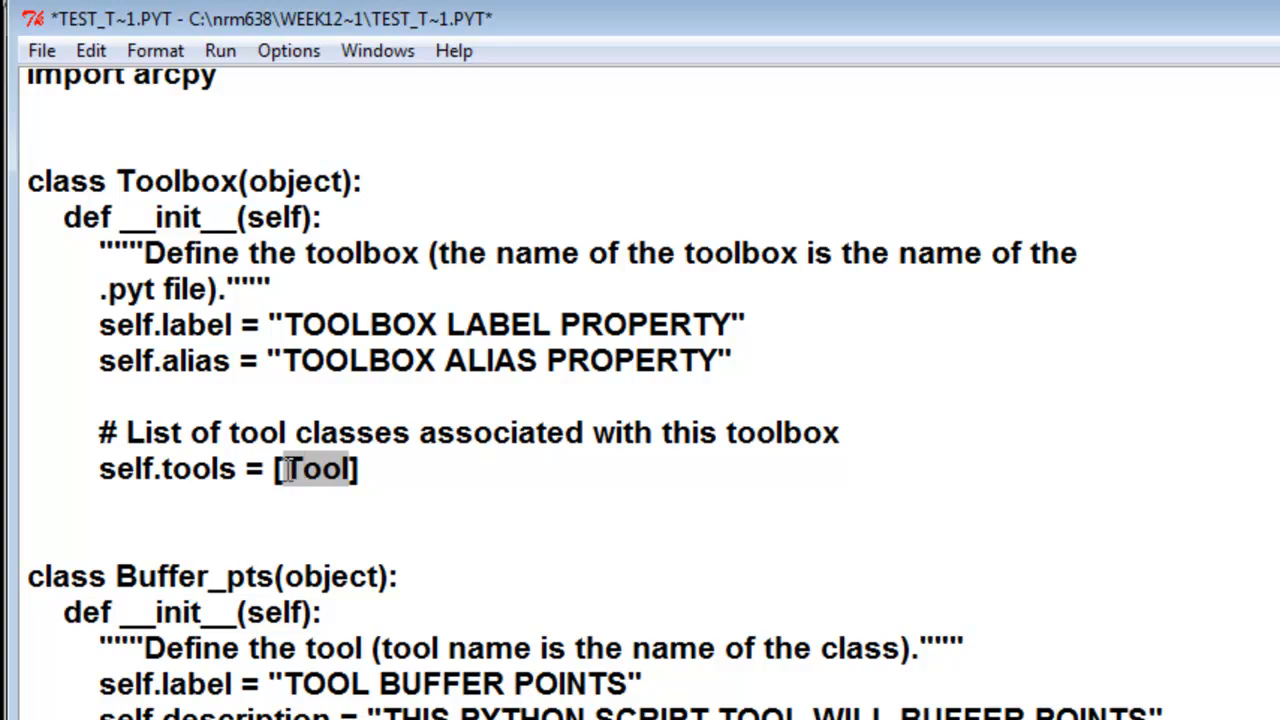
{"action": "left_click", "coordinate": [89, 50]}
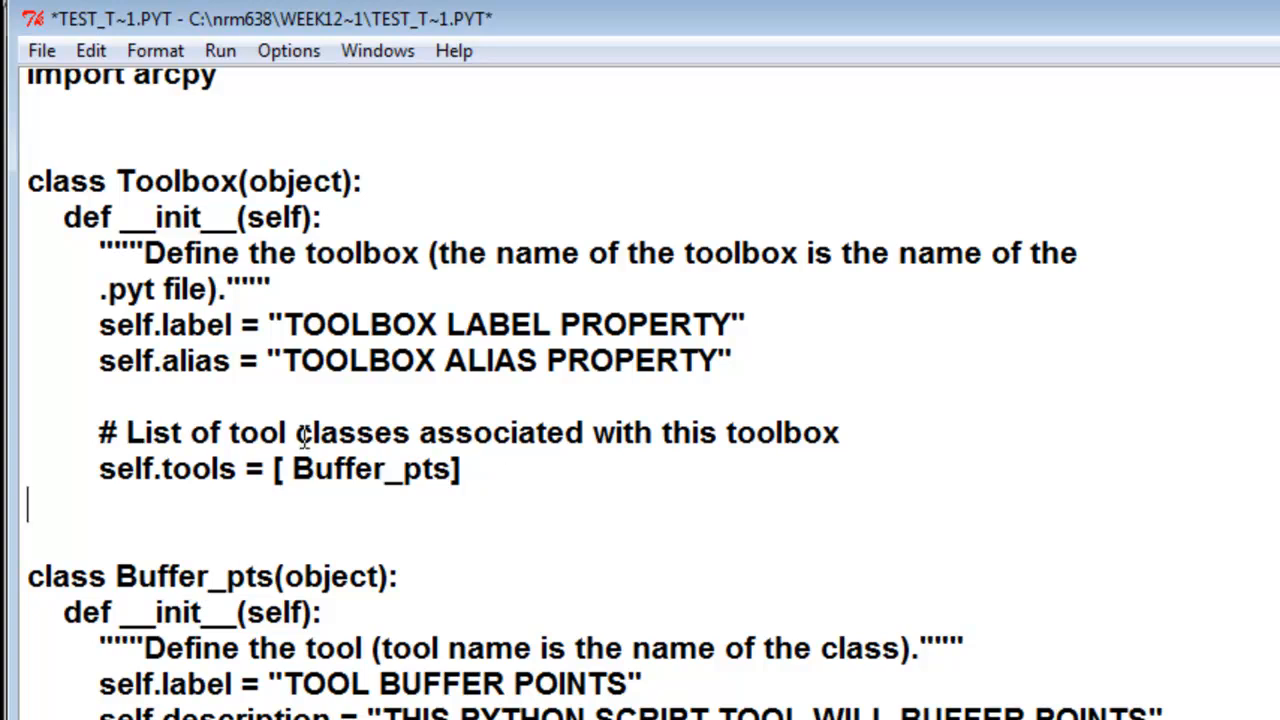
{"action": "left_click_drag", "start_coordinate": [98, 468], "coordinate": [480, 468]}
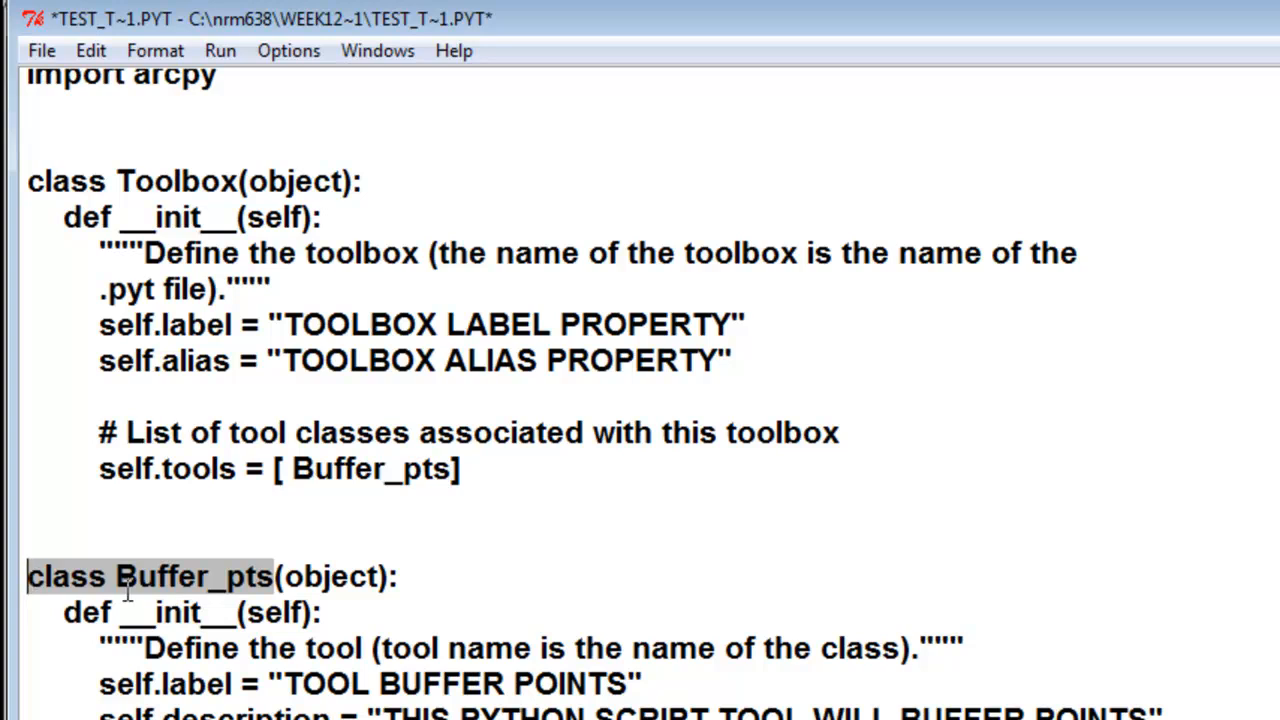
{"action": "mouse_move", "coordinate": [270, 590]}
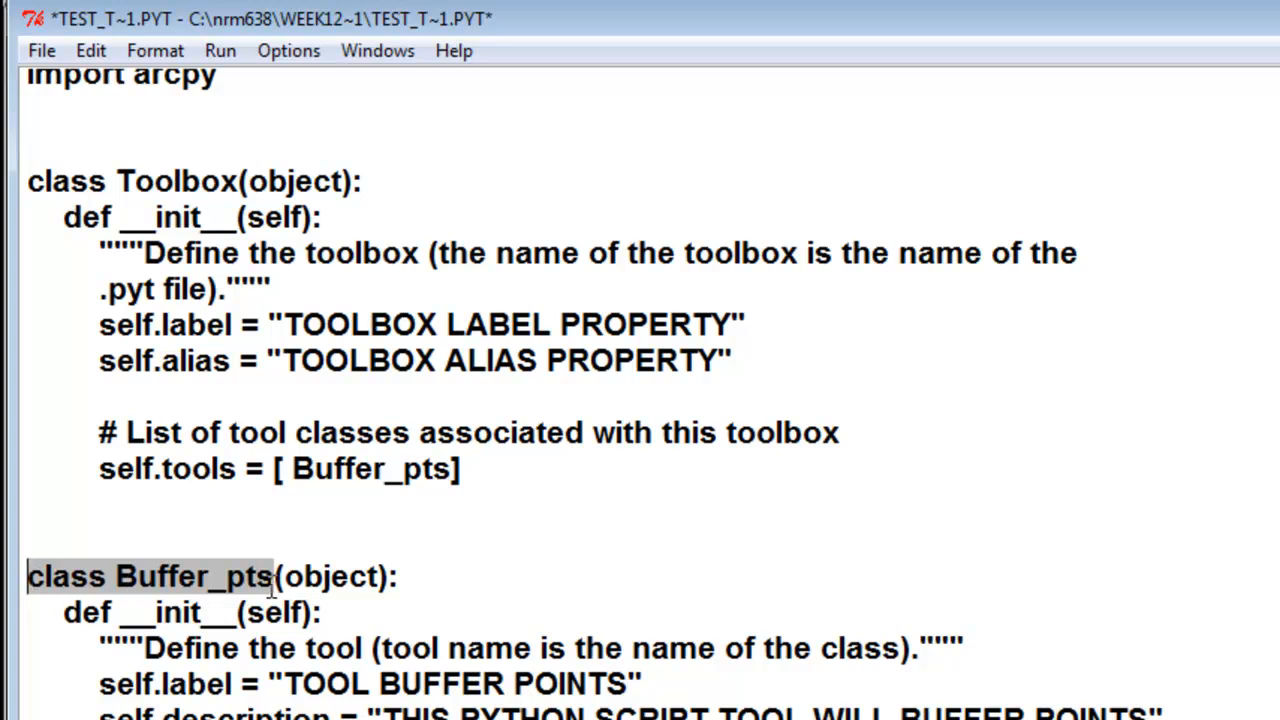
{"action": "left_click", "coordinate": [41, 50]}
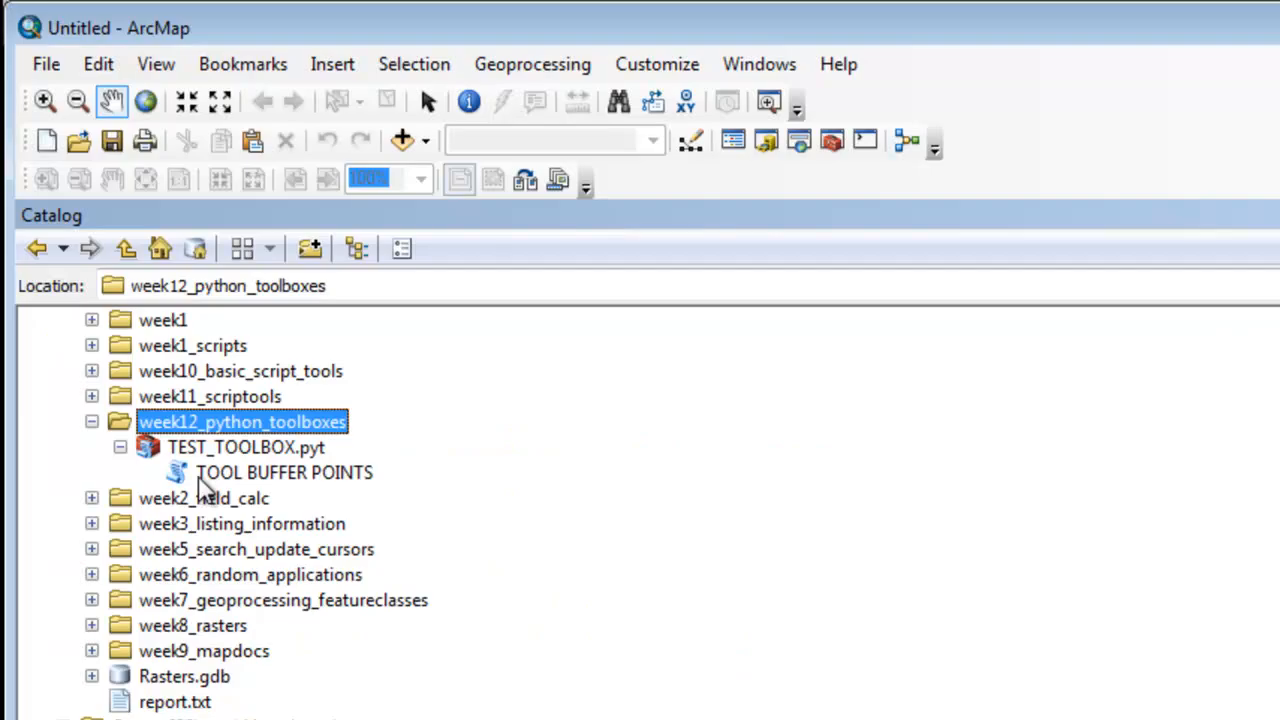
{"action": "mouse_move", "coordinate": [232, 485]}
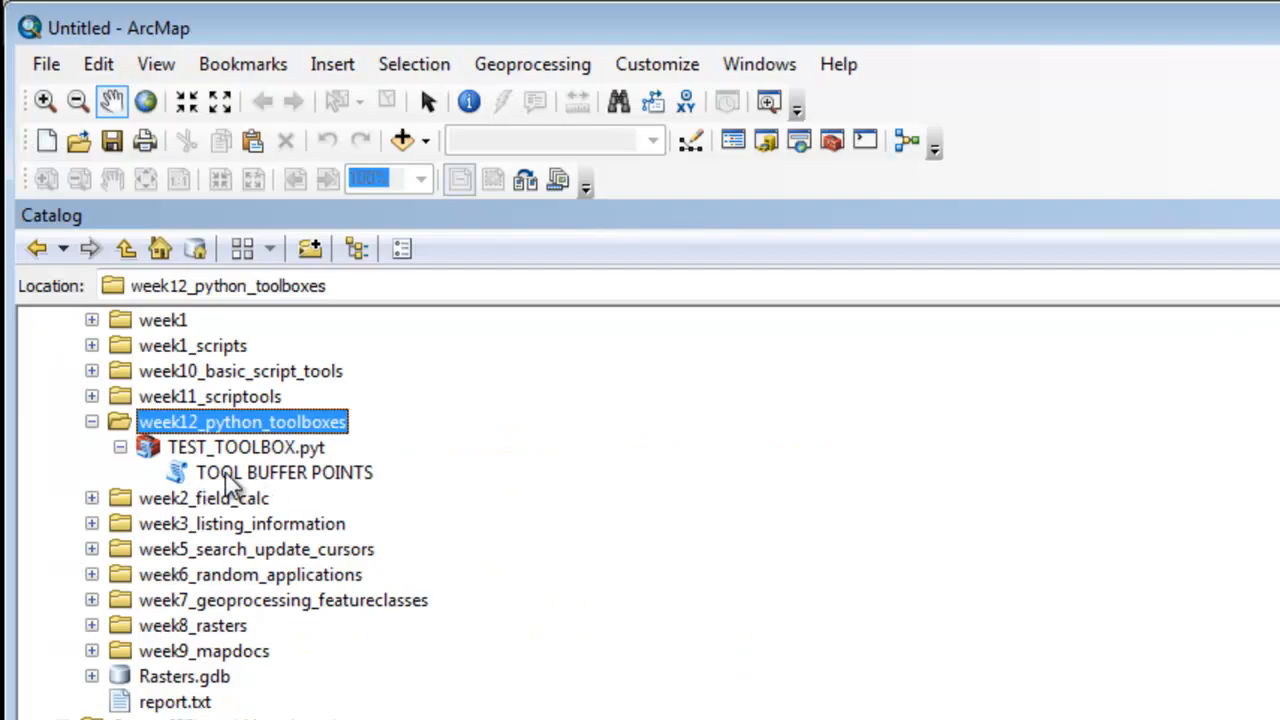
{"action": "mouse_move", "coordinate": [357, 495]}
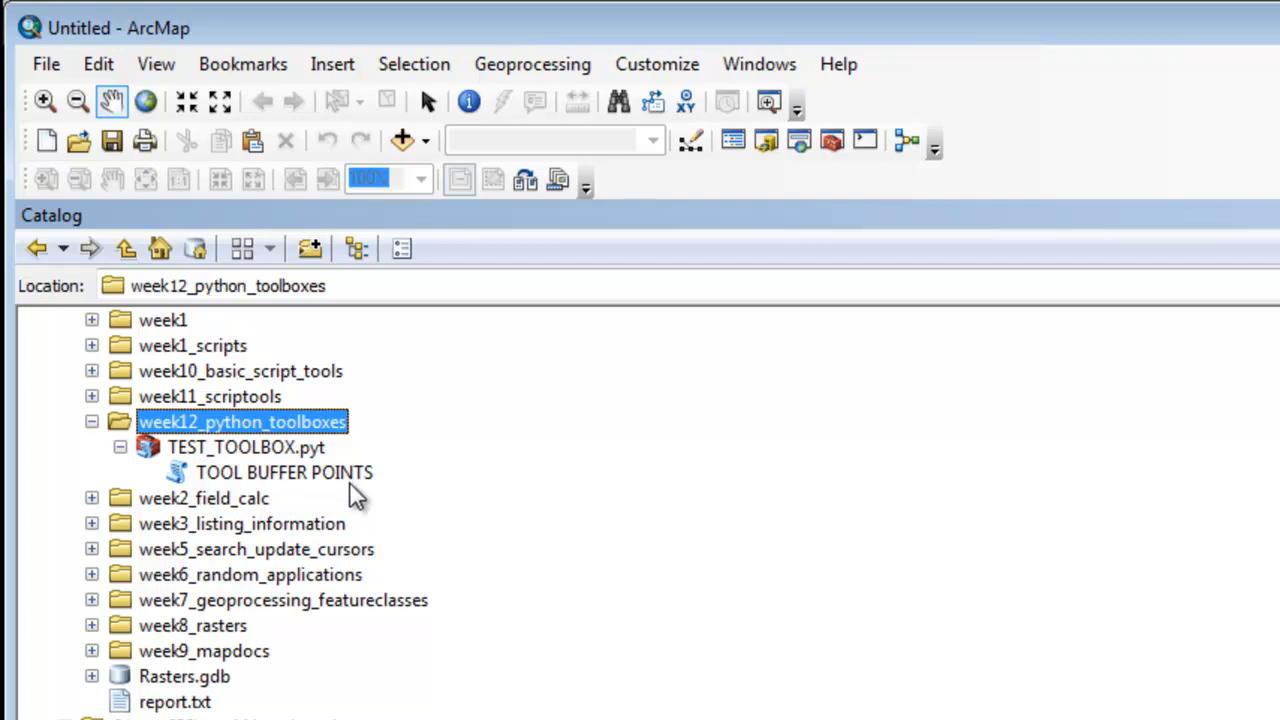
{"action": "mouse_move", "coordinate": [285, 484]}
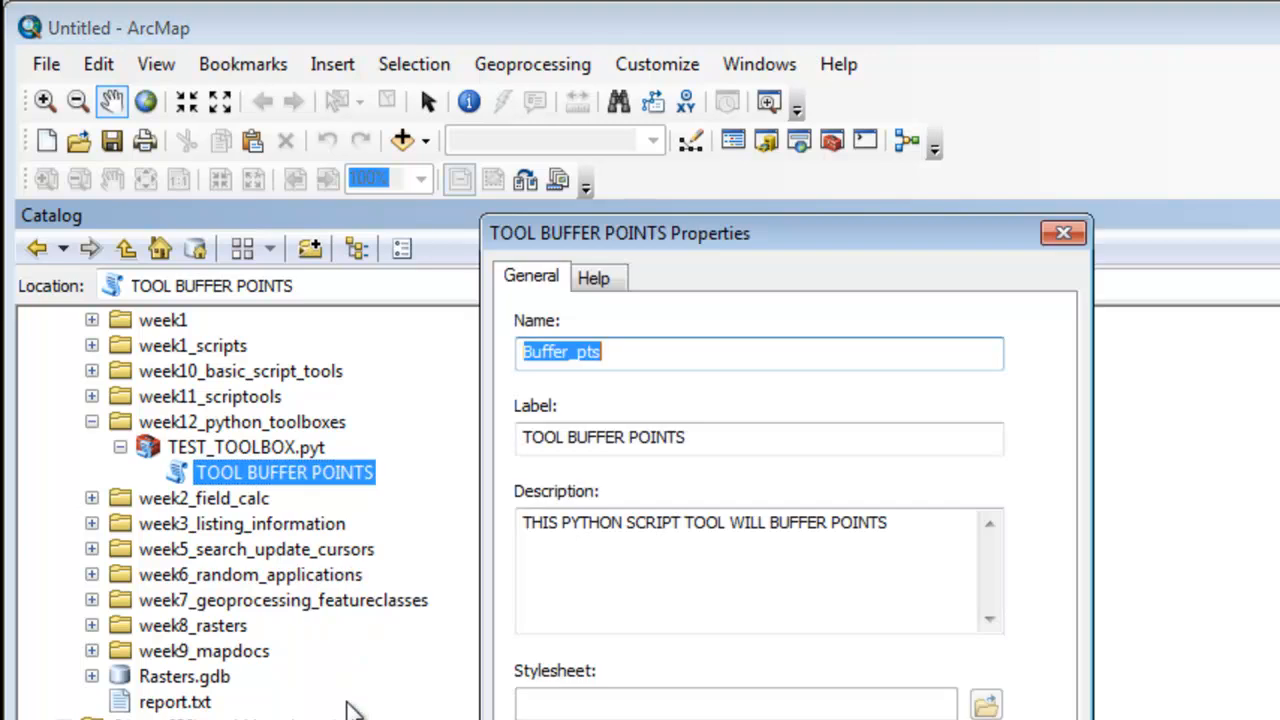
{"action": "left_click", "coordinate": [585, 352]}
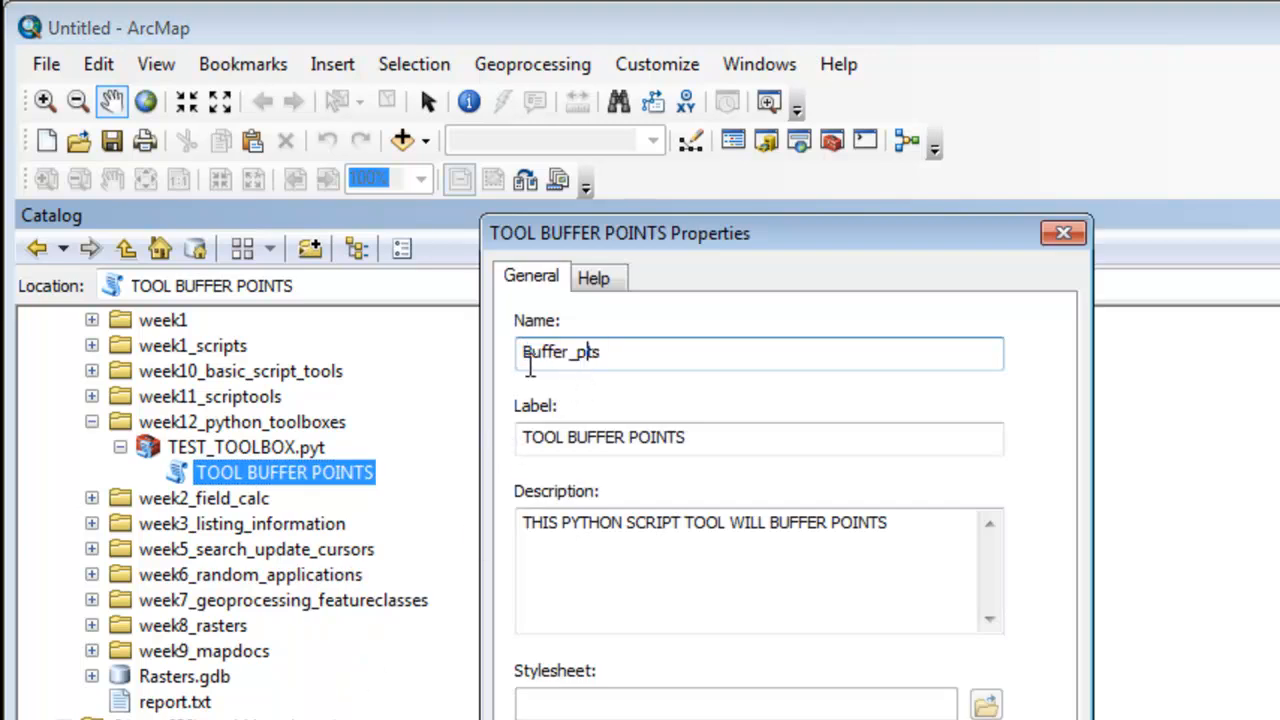
{"action": "left_click", "coordinate": [620, 352]}
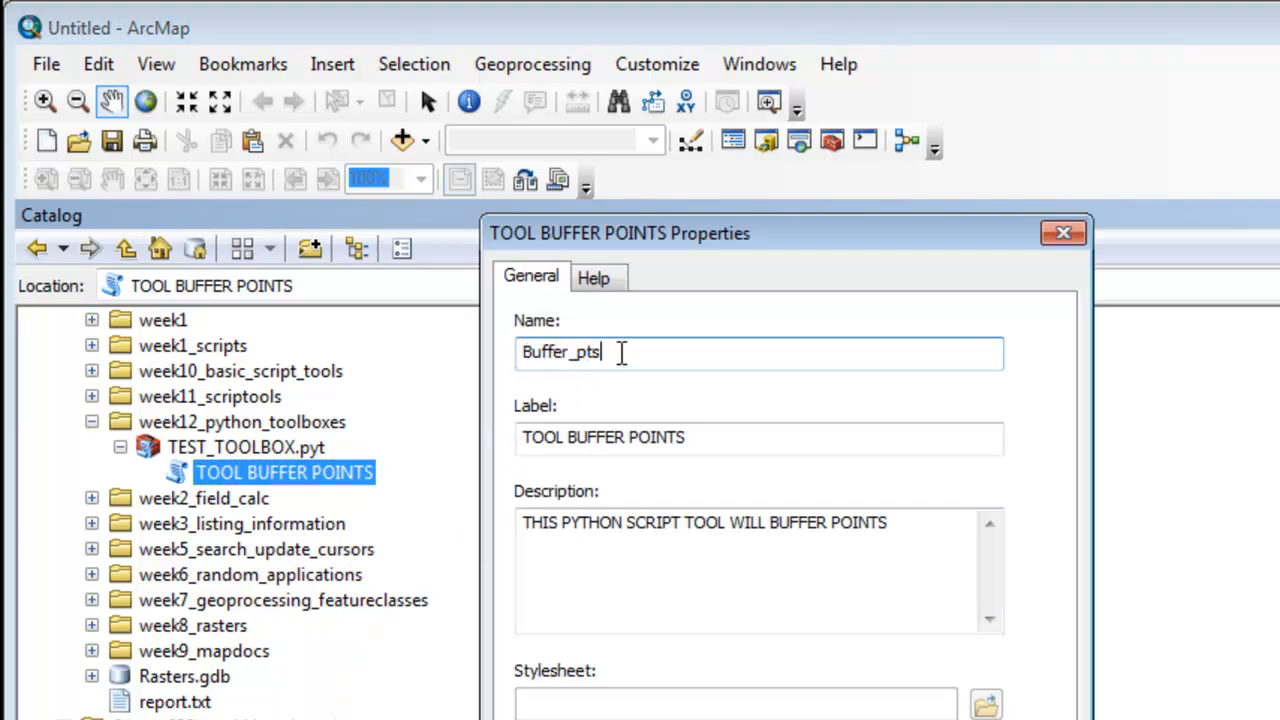
{"action": "left_click", "coordinate": [575, 438]}
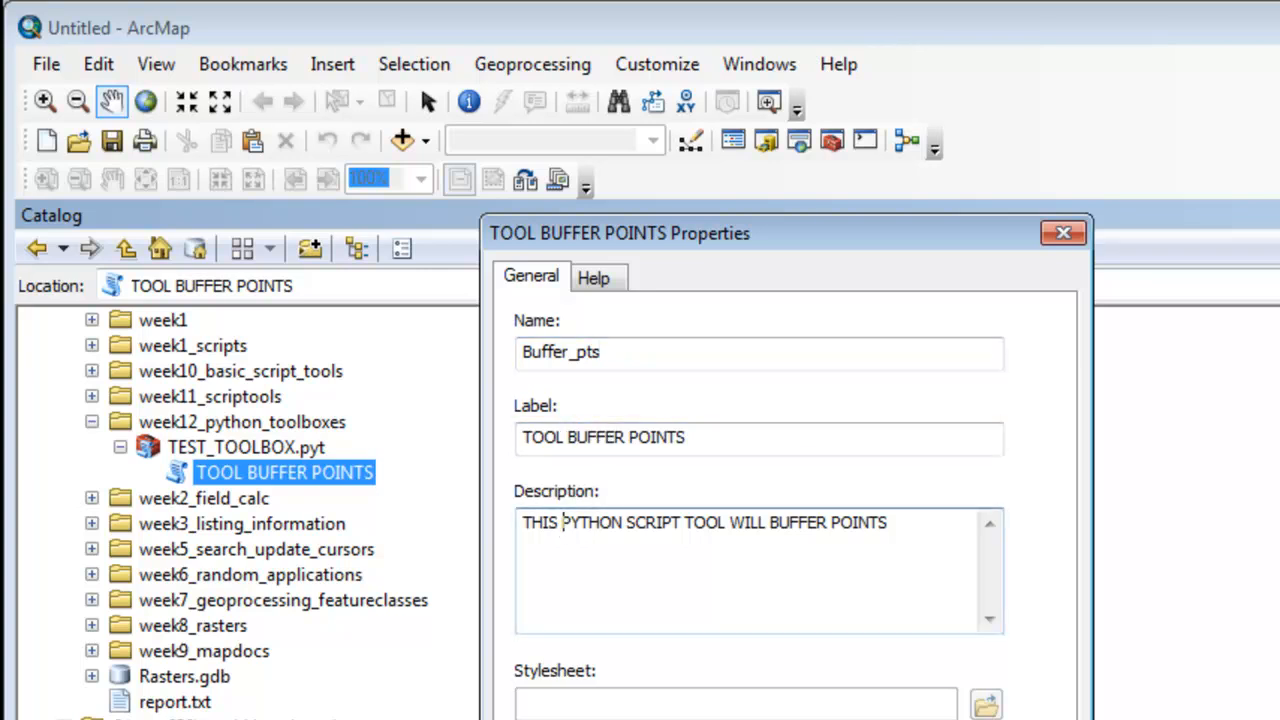
{"action": "left_click", "coordinate": [1062, 232]}
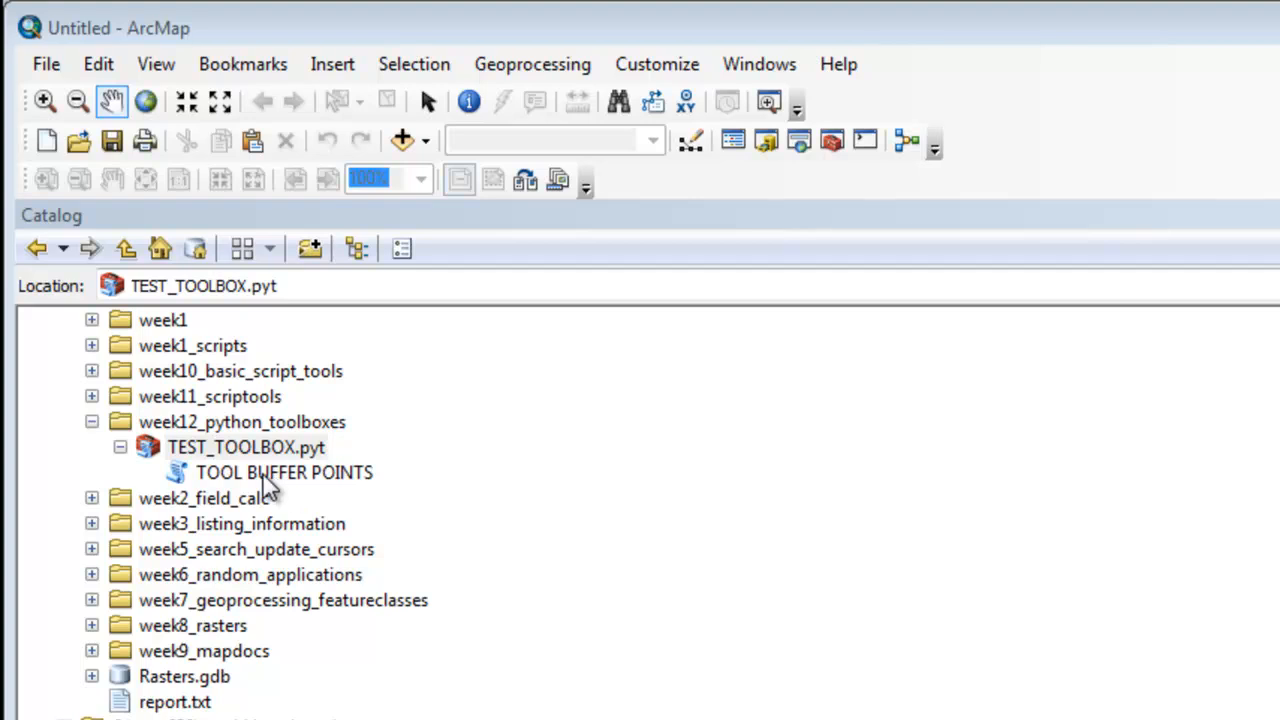
Step: Open TOOL BUFFER POINTS under TEST_TOOLBOX.pyt, which reports no parameters
{"action": "double_click", "coordinate": [284, 473]}
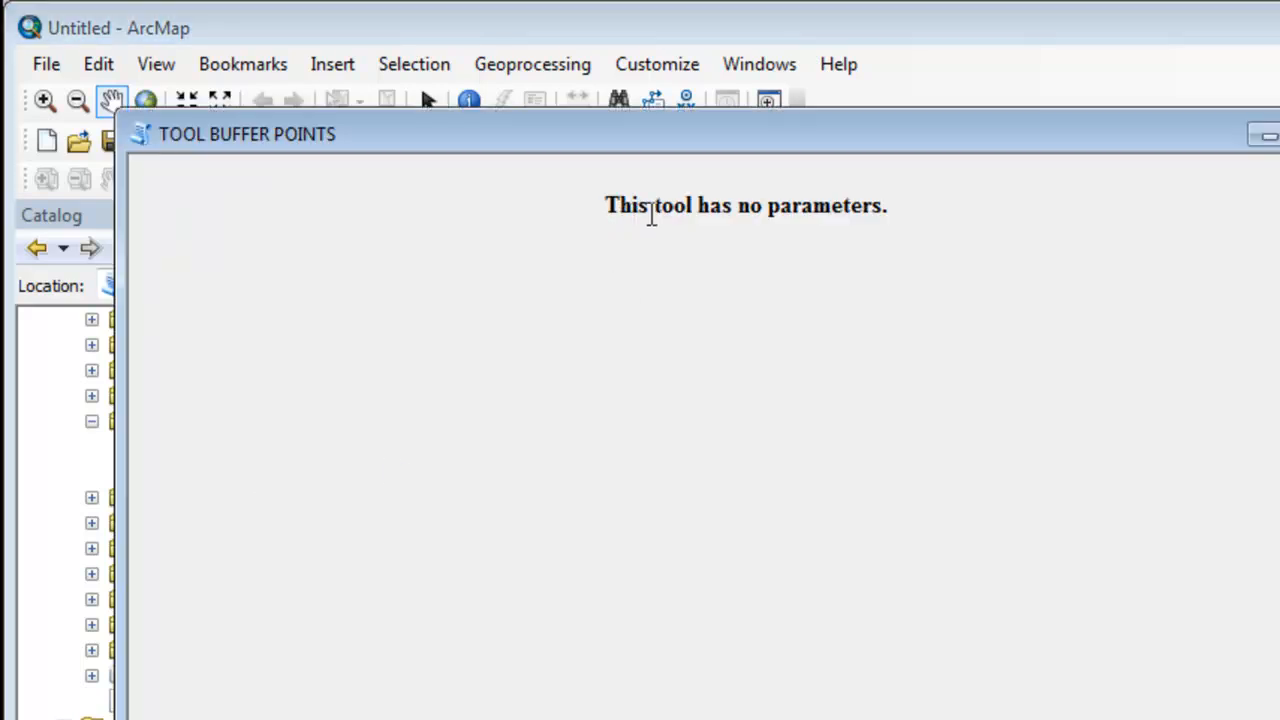
{"action": "mouse_move", "coordinate": [865, 240]}
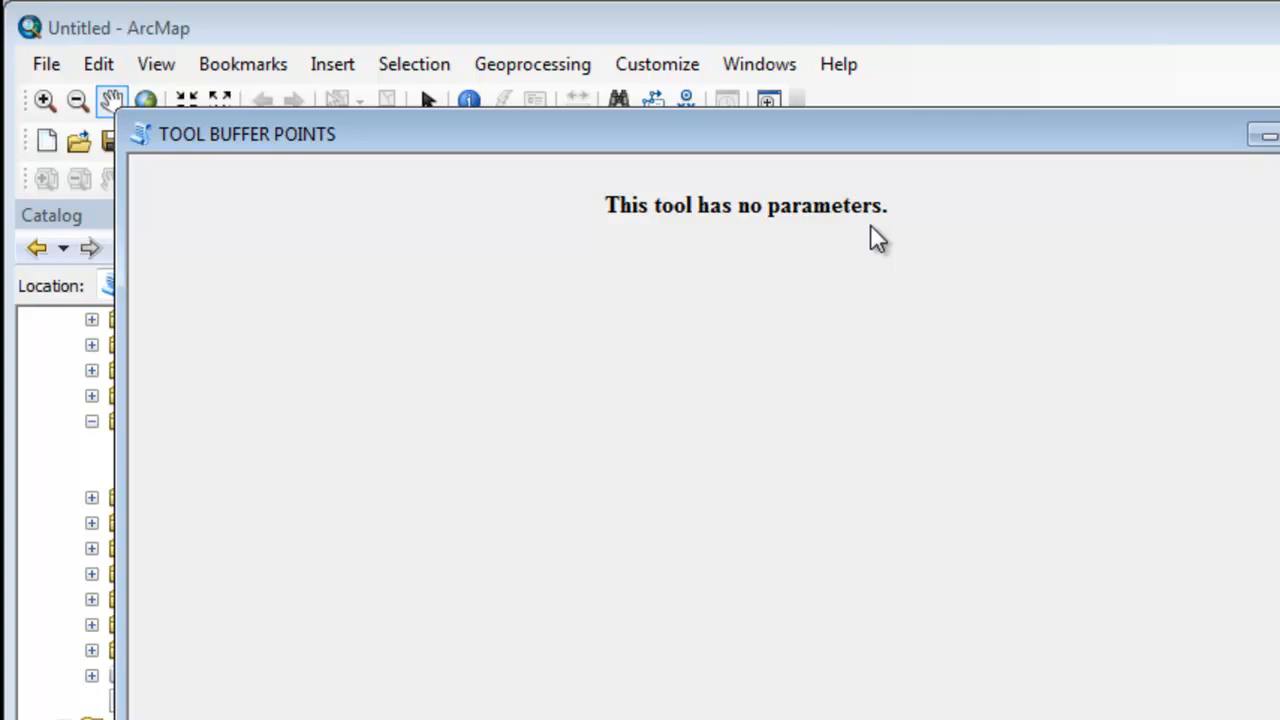